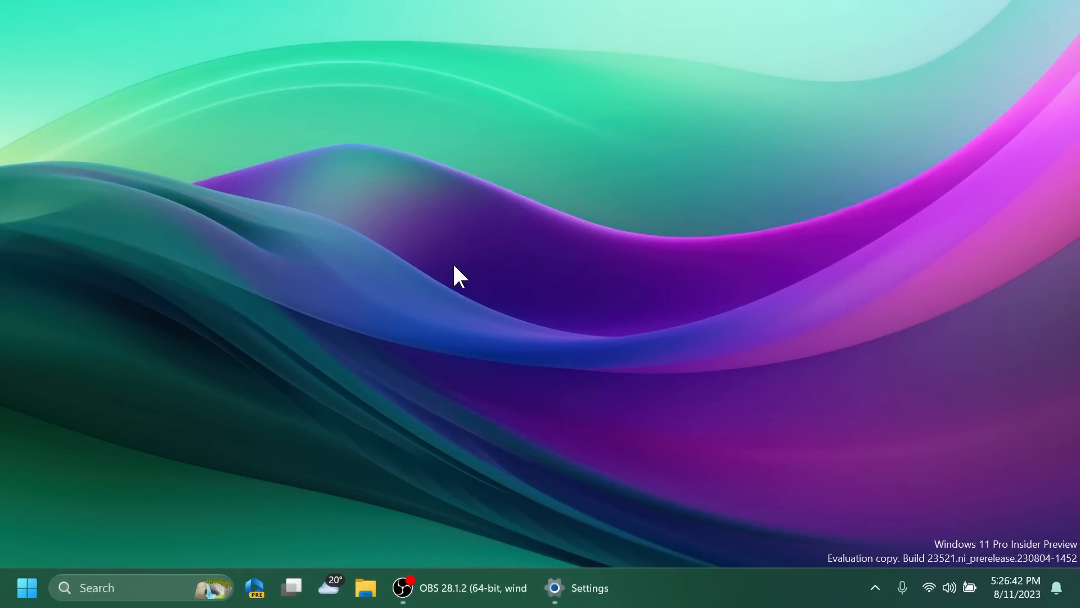
Step: View the About page confirming Windows 11 Pro Insider build 23521.1000, then close Settings
{"action": "left_click", "coordinate": [556, 587]}
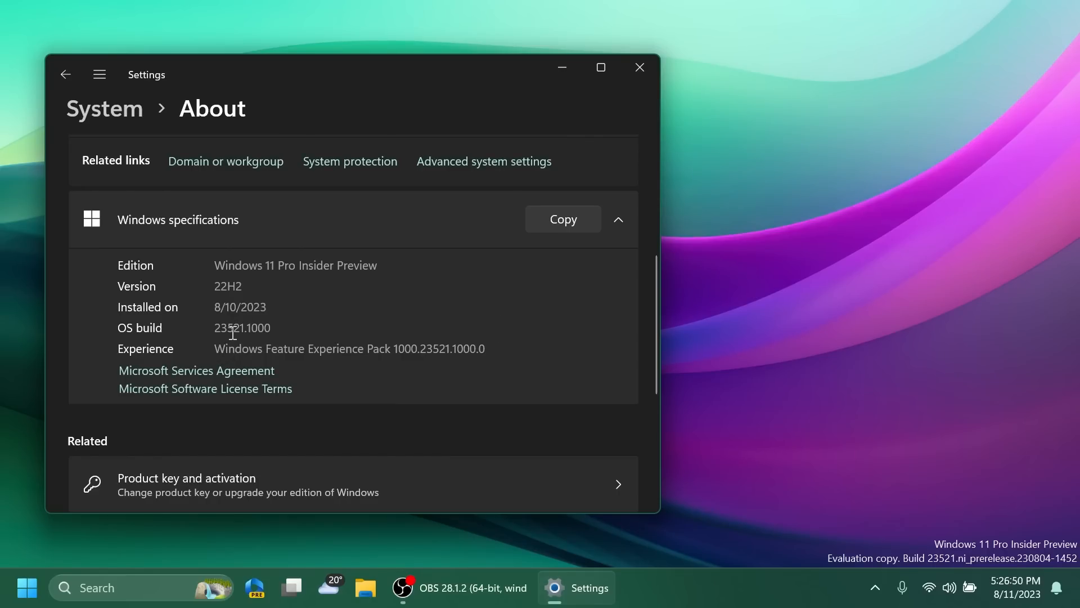
{"action": "mouse_move", "coordinate": [509, 86]}
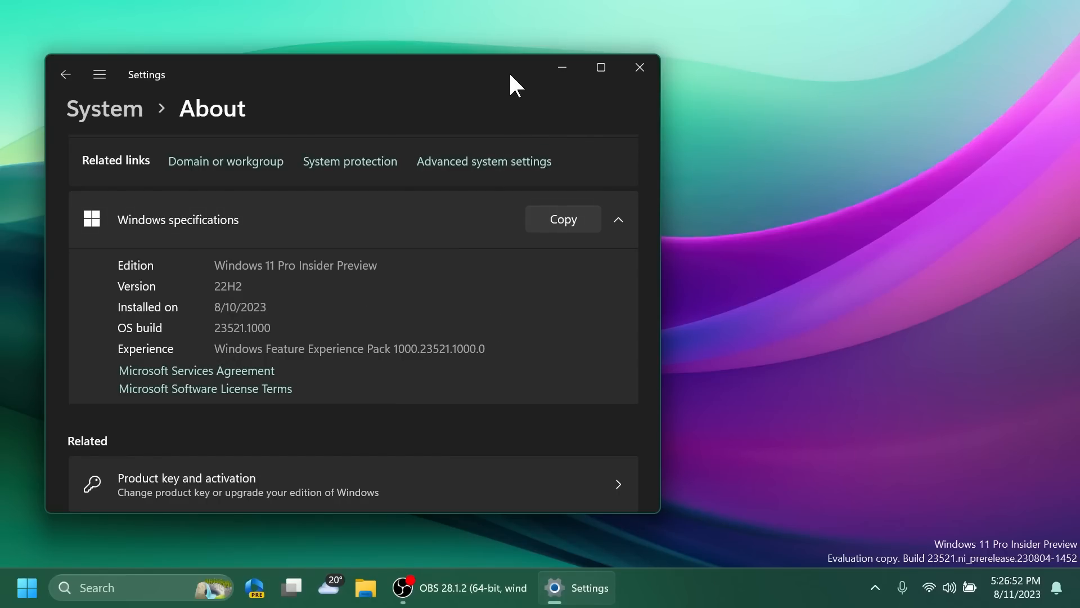
{"action": "left_click", "coordinate": [639, 68]}
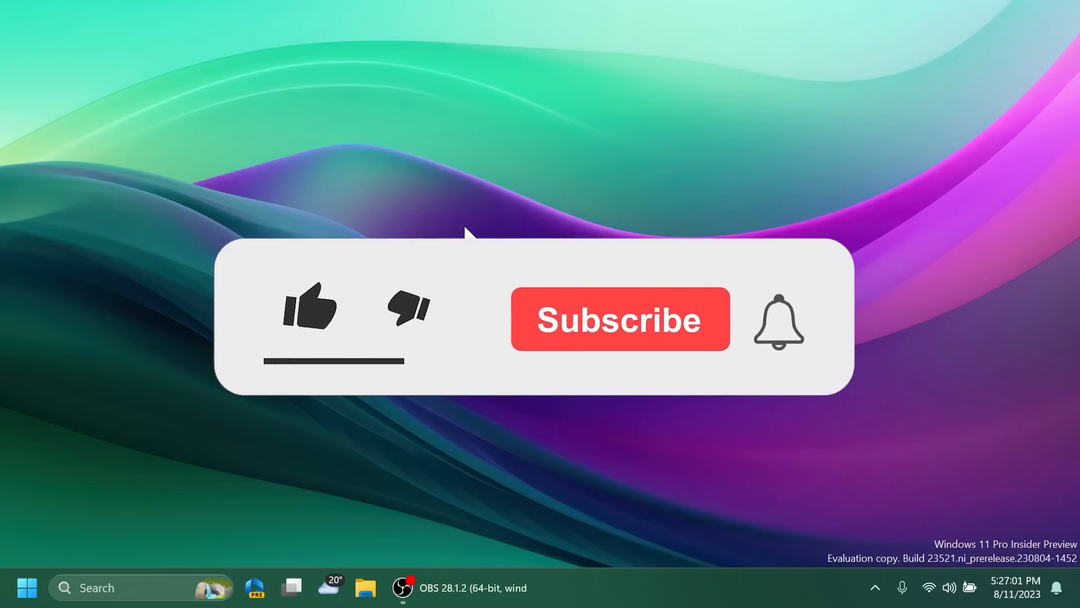
{"action": "left_click", "coordinate": [304, 319]}
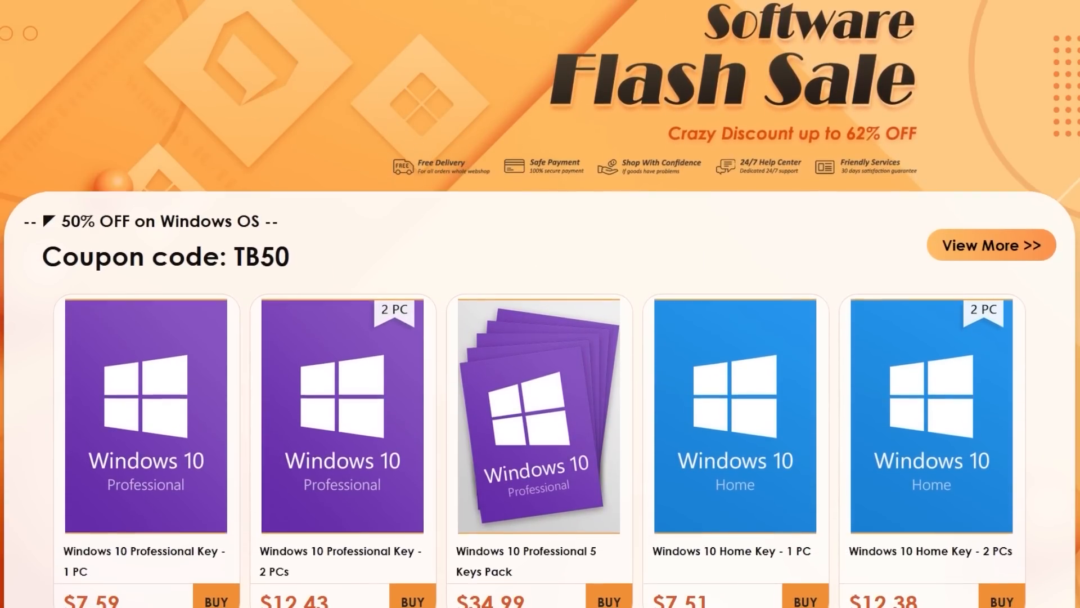
Step: Add the Windows 10 Professional key to the cart and apply discount code TB50
{"action": "scroll", "scroll_direction": "down", "scroll_amount": 3}
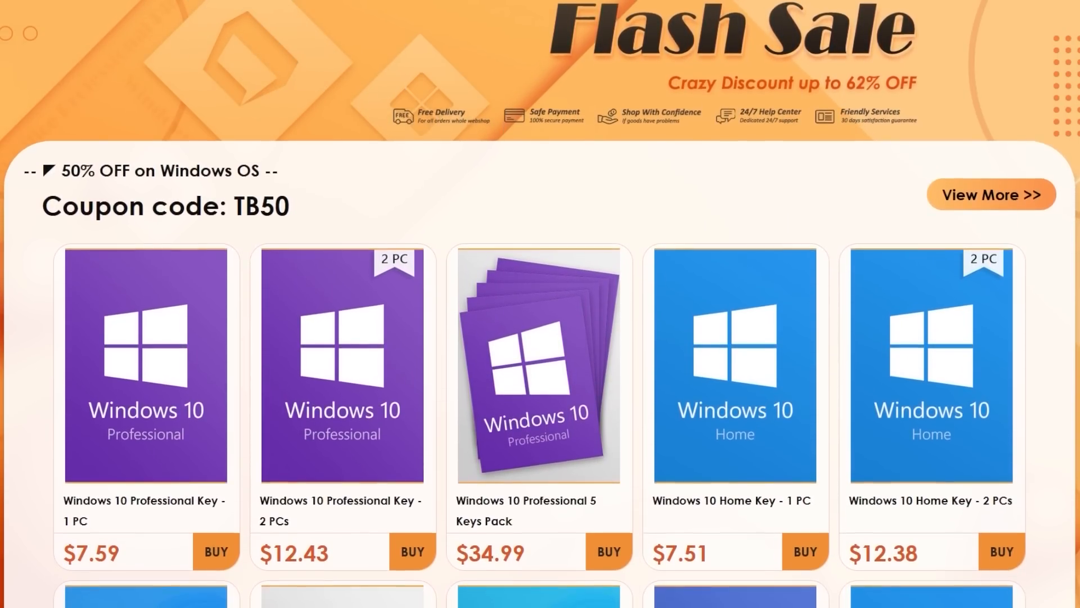
{"action": "scroll", "scroll_direction": "down", "scroll_amount": 3}
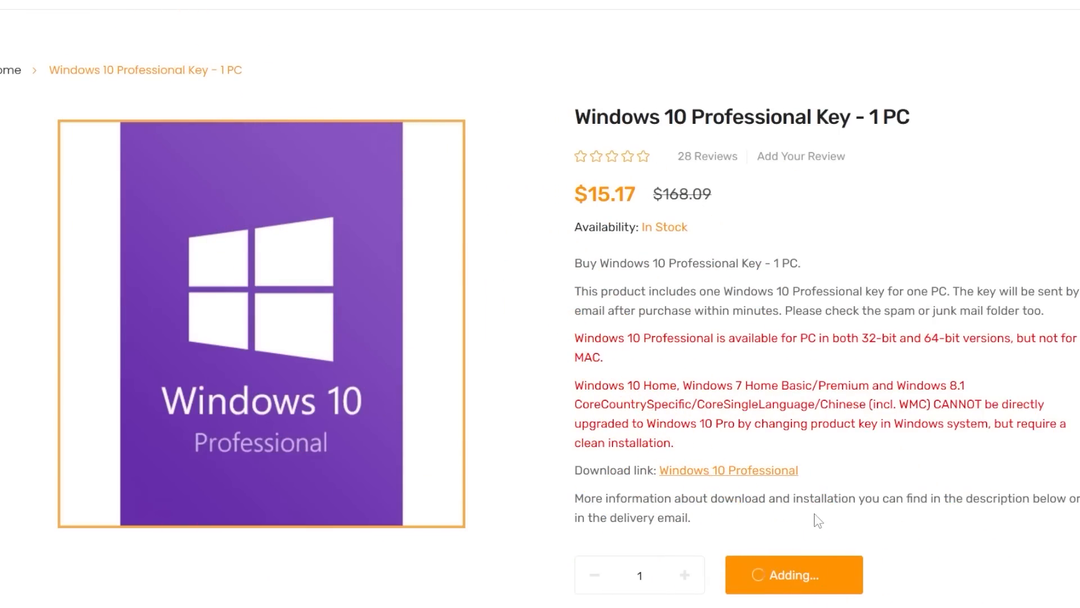
{"action": "left_click", "coordinate": [794, 574]}
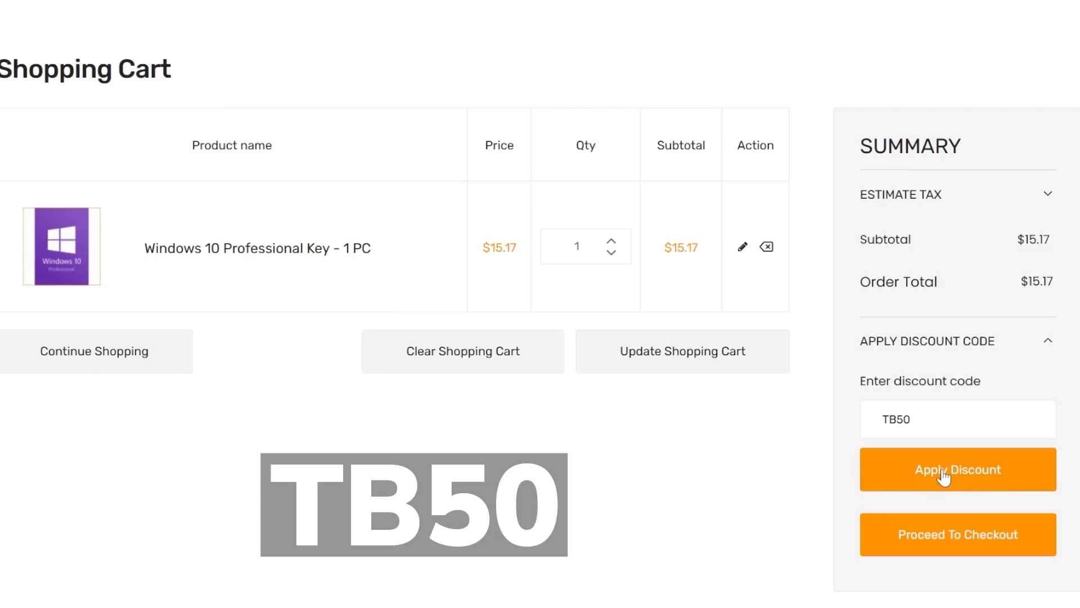
{"action": "left_click", "coordinate": [959, 470]}
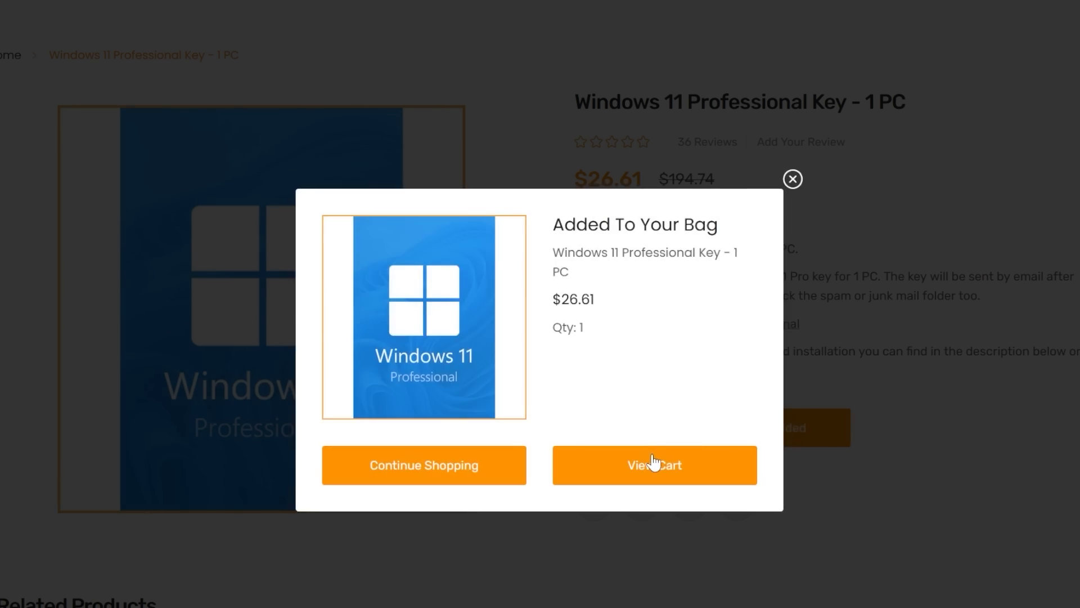
Step: Add the Windows 11 Professional and Office 2021 Professional Plus keys to the cart
{"action": "left_click", "coordinate": [655, 465]}
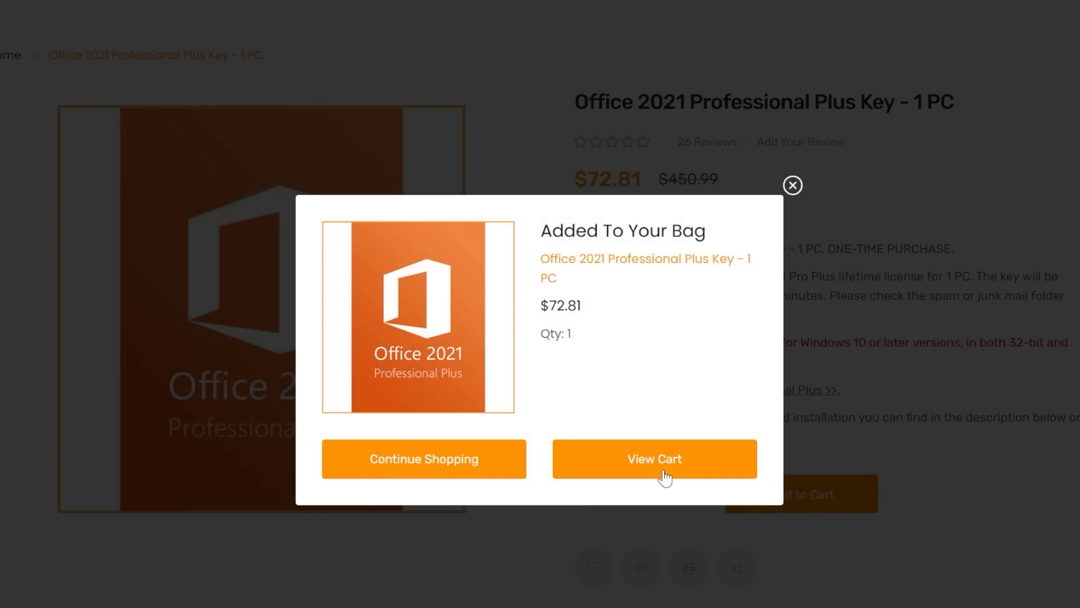
{"action": "left_click", "coordinate": [655, 459]}
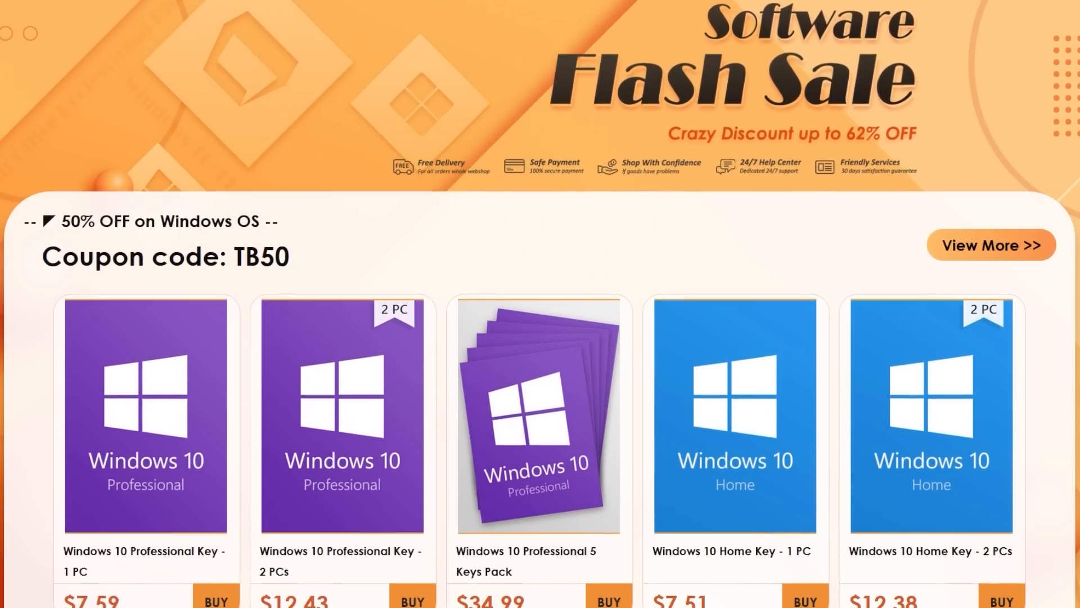
{"action": "scroll", "scroll_direction": "down", "scroll_amount": 3}
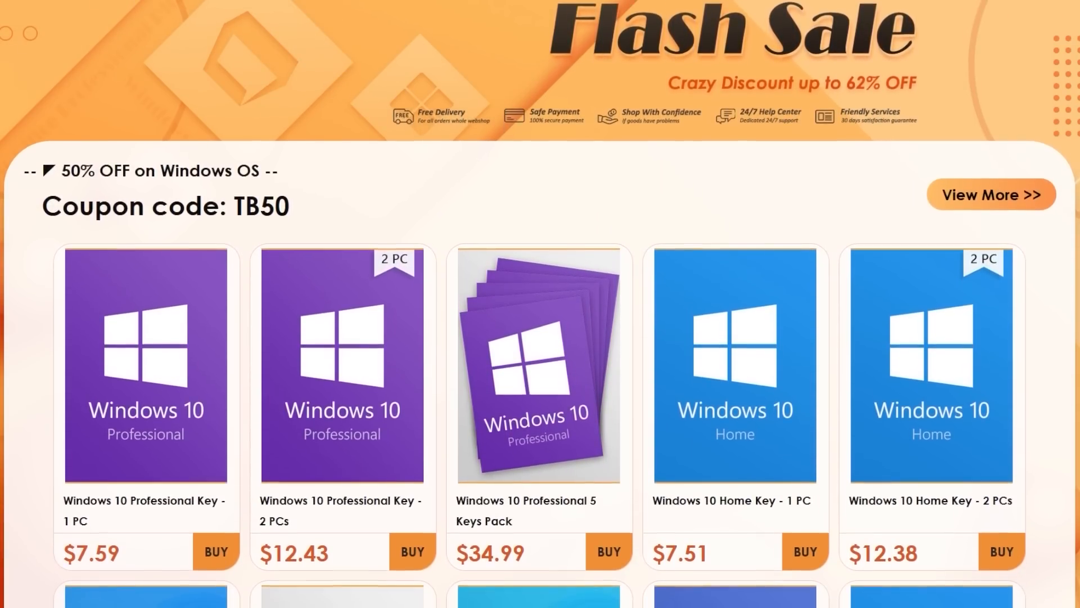
{"action": "scroll", "scroll_direction": "down", "scroll_amount": 3}
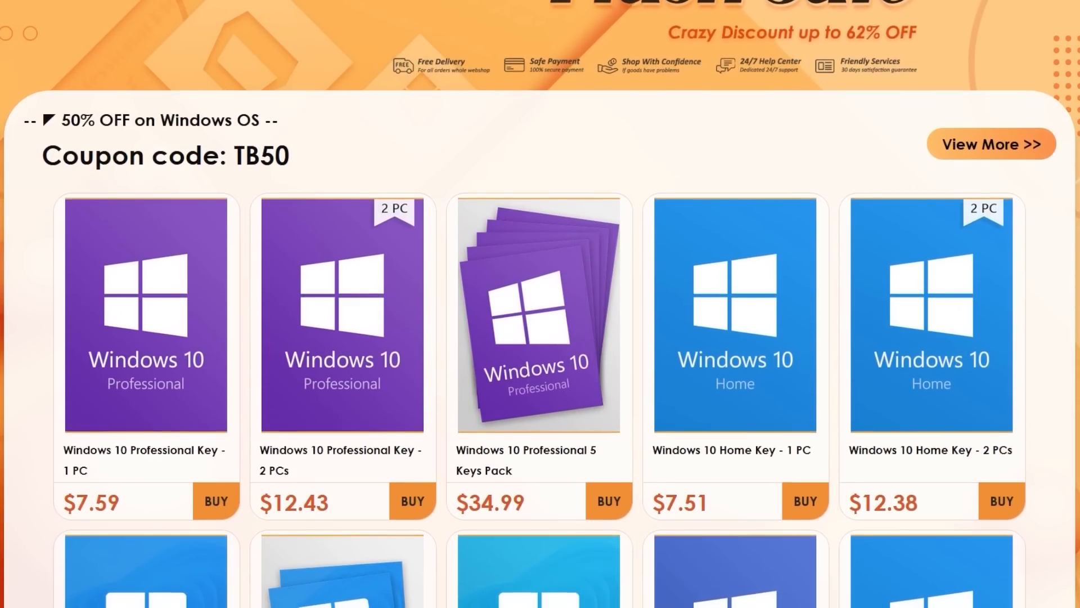
{"action": "scroll", "scroll_direction": "down", "scroll_amount": 3}
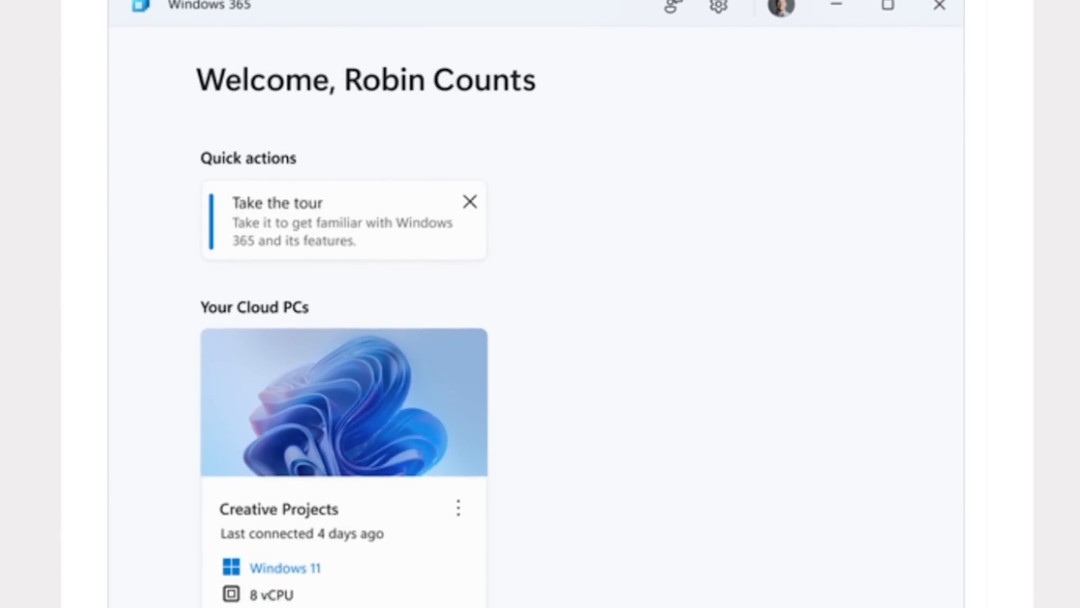
Step: Look over the Windows 365 Cloud PC welcome screen before the Copilot preview
{"action": "scroll", "scroll_direction": "down", "scroll_amount": 3}
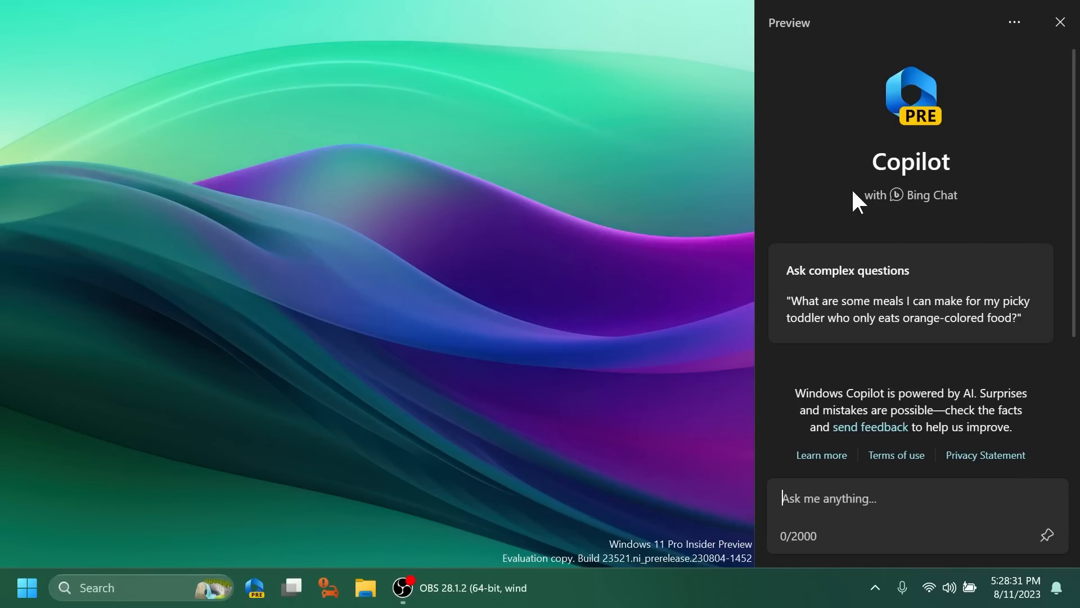
Step: Dismiss Copilot and reveal the Taskbar behaviours with seconds shown in the tray clock
{"action": "left_click", "coordinate": [1060, 22]}
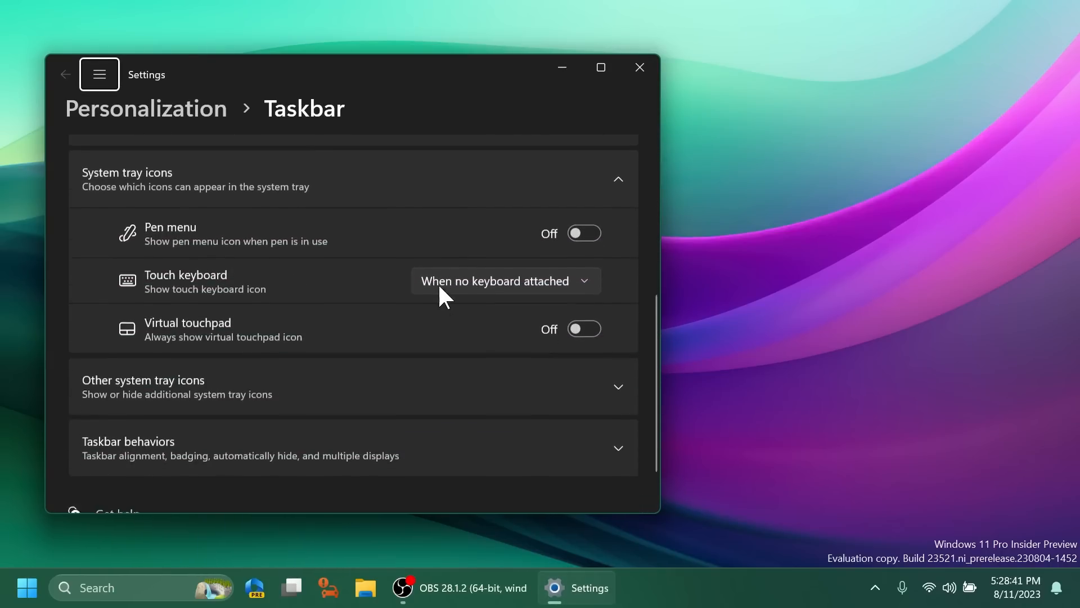
{"action": "scroll", "scroll_direction": "down", "scroll_amount": 3}
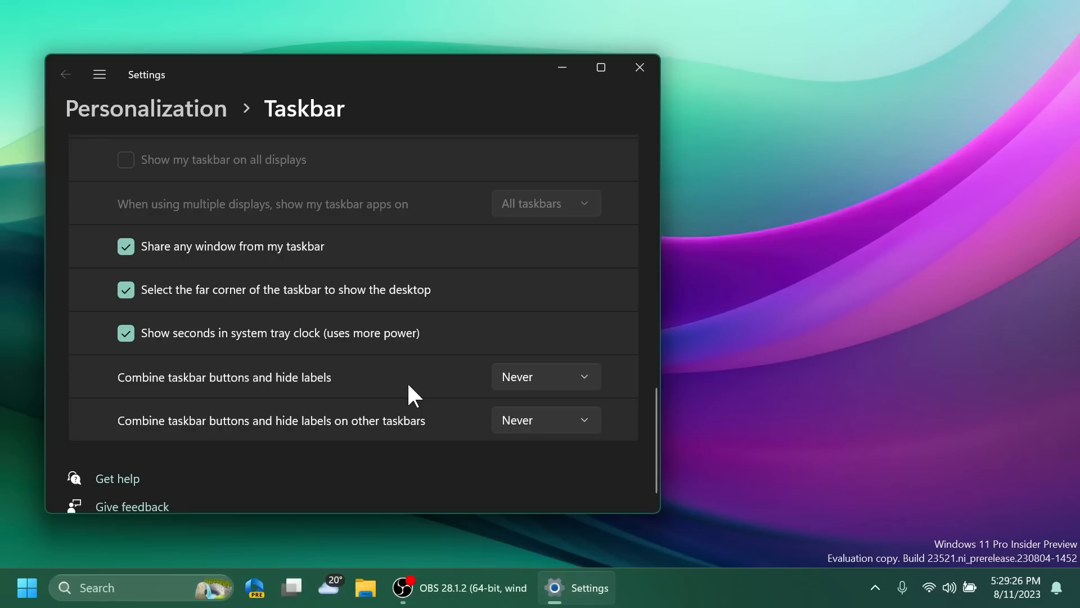
{"action": "mouse_move", "coordinate": [395, 387]}
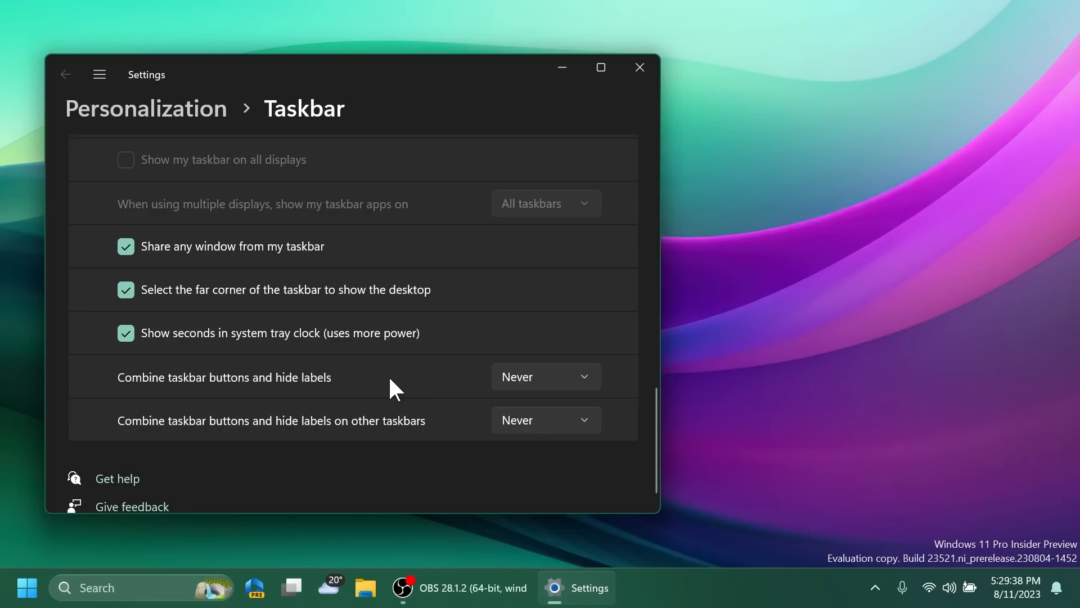
{"action": "mouse_move", "coordinate": [434, 395]}
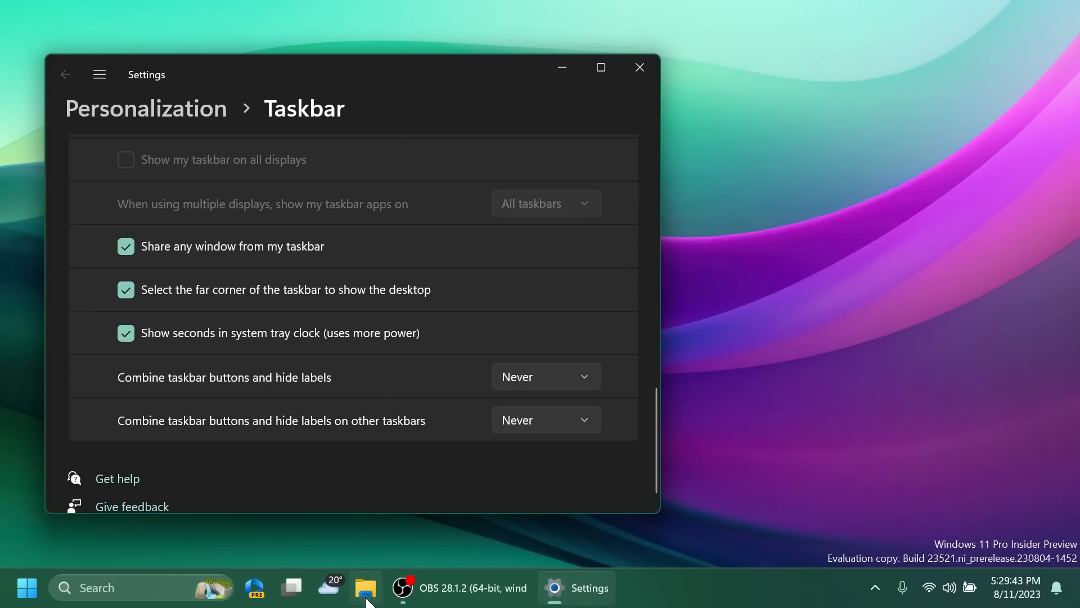
{"action": "mouse_move", "coordinate": [394, 395]}
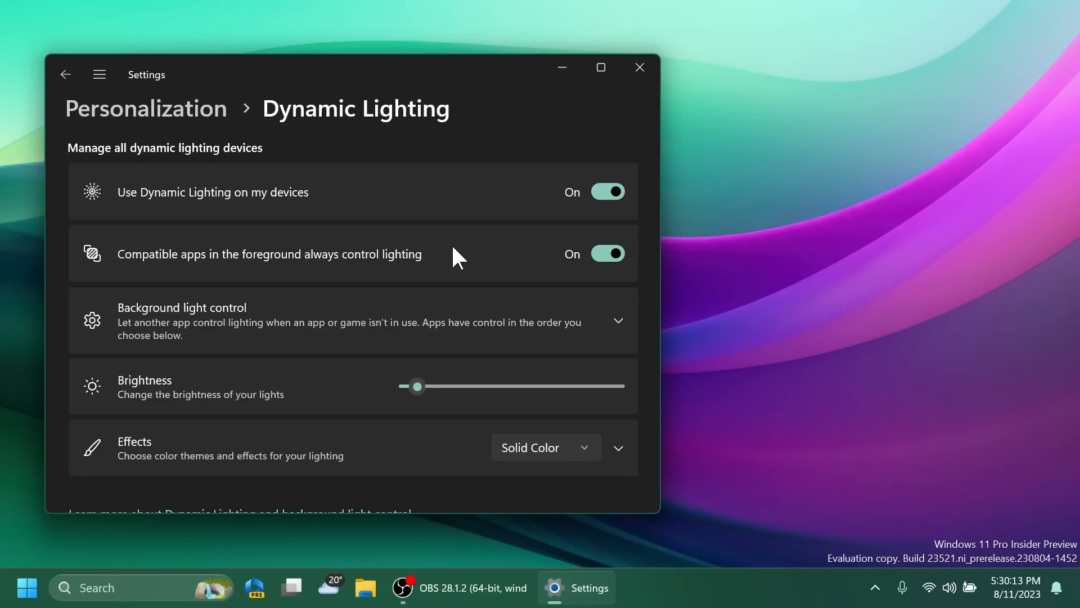
{"action": "mouse_move", "coordinate": [459, 466]}
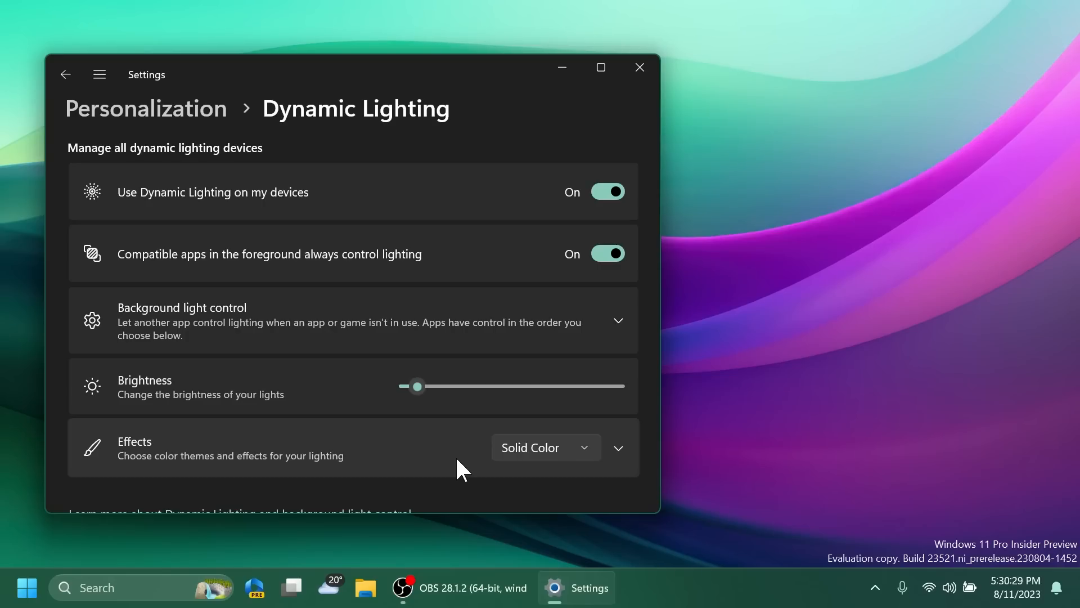
Step: Review the Dynamic Lighting toggles, Brightness slider and Solid Color effect
{"action": "scroll", "scroll_direction": "down", "scroll_amount": 3}
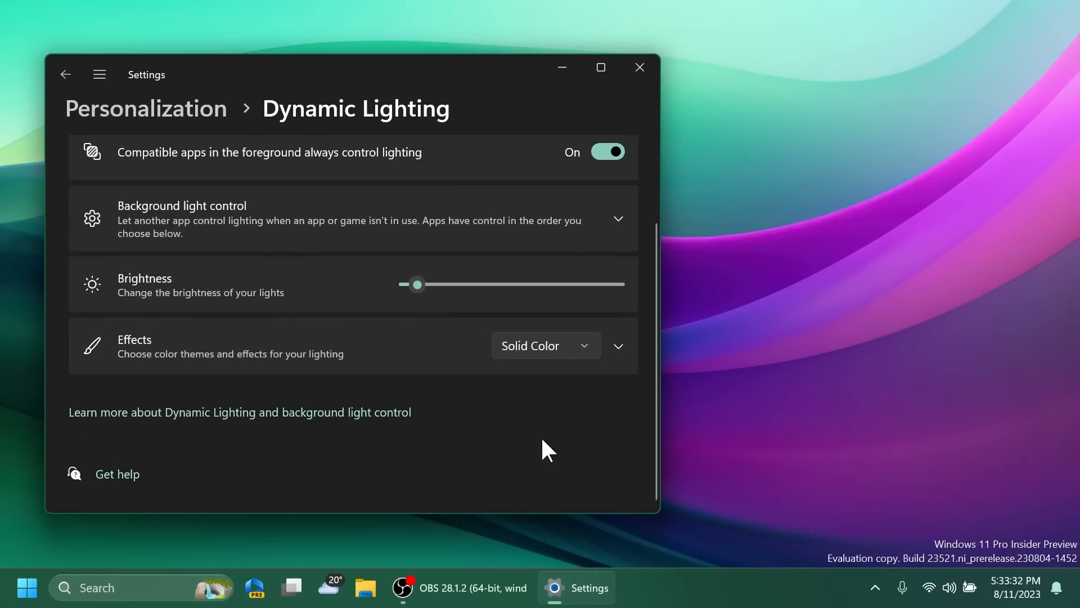
{"action": "mouse_move", "coordinate": [470, 454]}
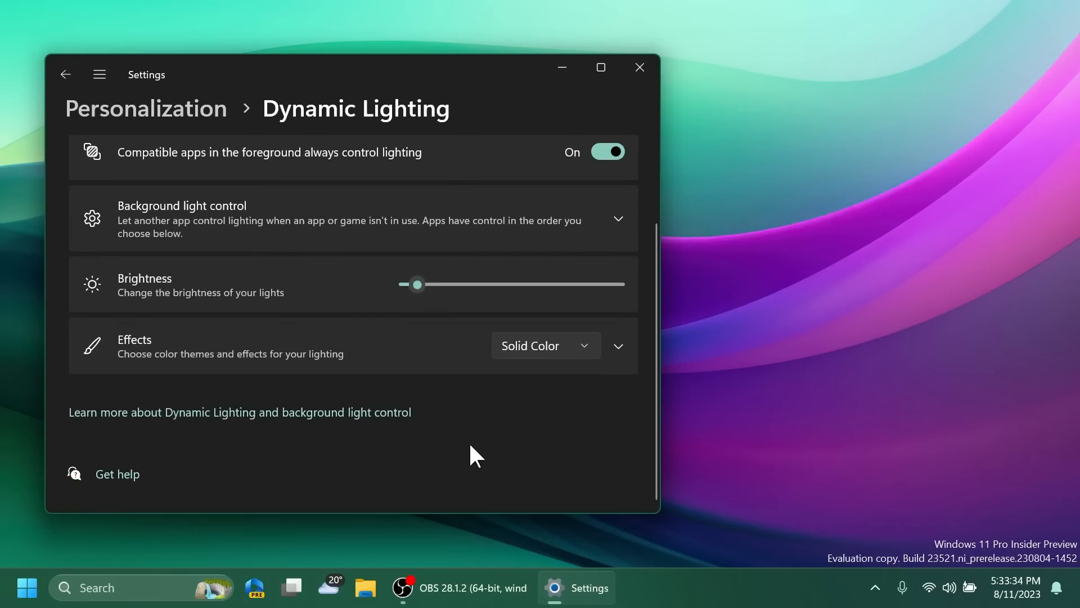
{"action": "mouse_move", "coordinate": [288, 465]}
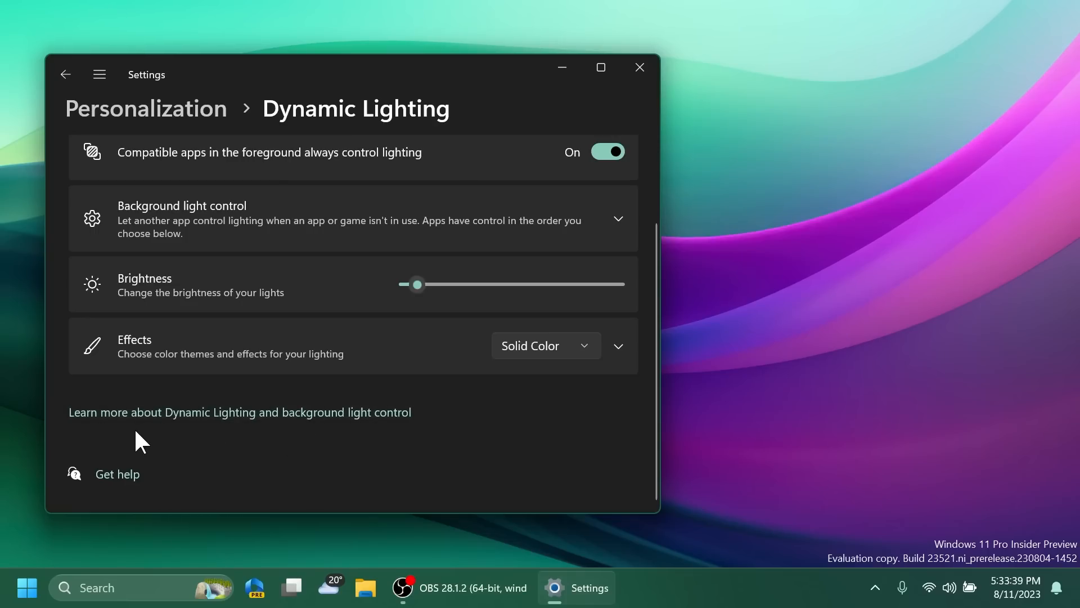
{"action": "mouse_move", "coordinate": [353, 441]}
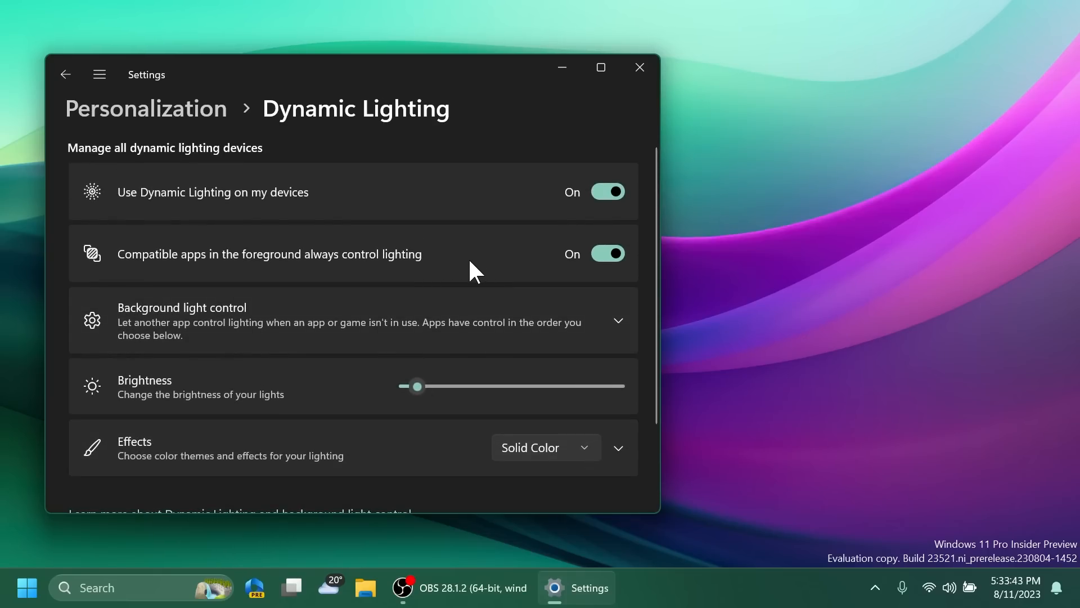
Step: Leave Dynamic Lighting and view Task Manager's settings page with Processes start page and Normal update speed
{"action": "left_click", "coordinate": [639, 67]}
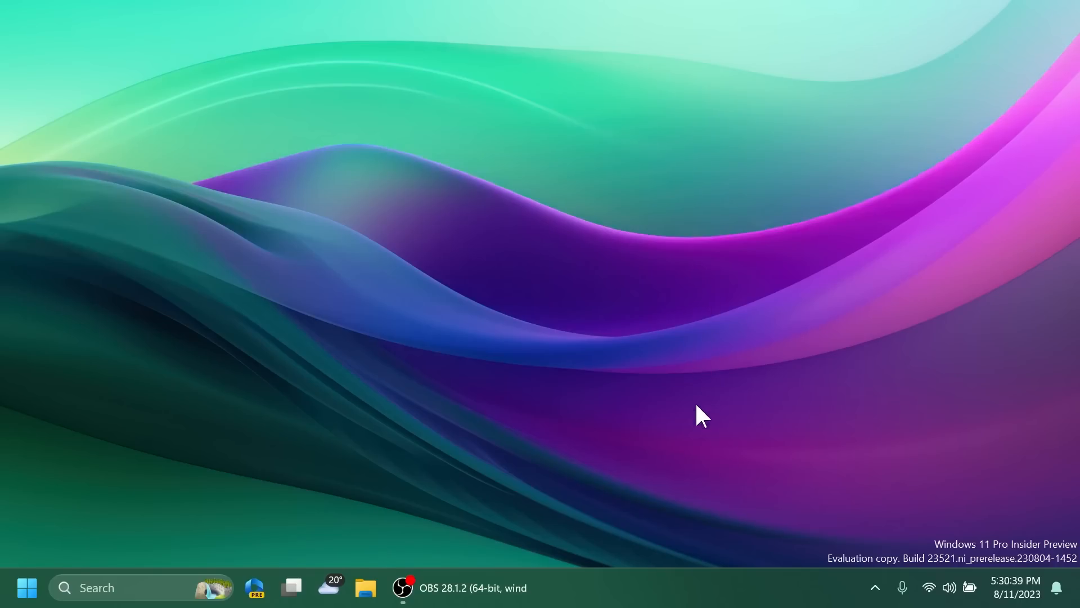
{"action": "mouse_move", "coordinate": [672, 395]}
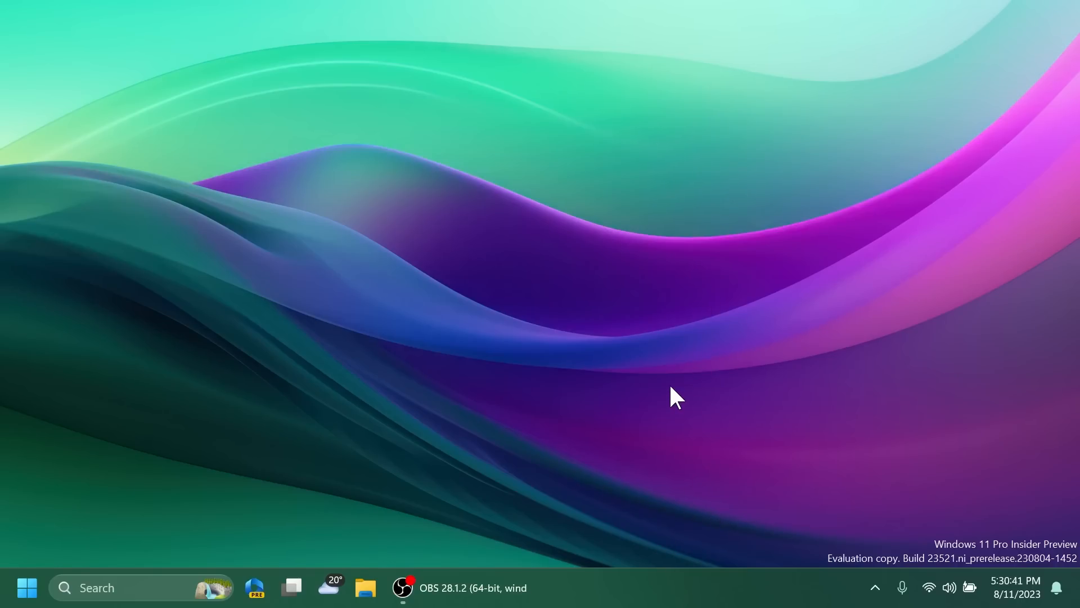
{"action": "left_click", "coordinate": [27, 588]}
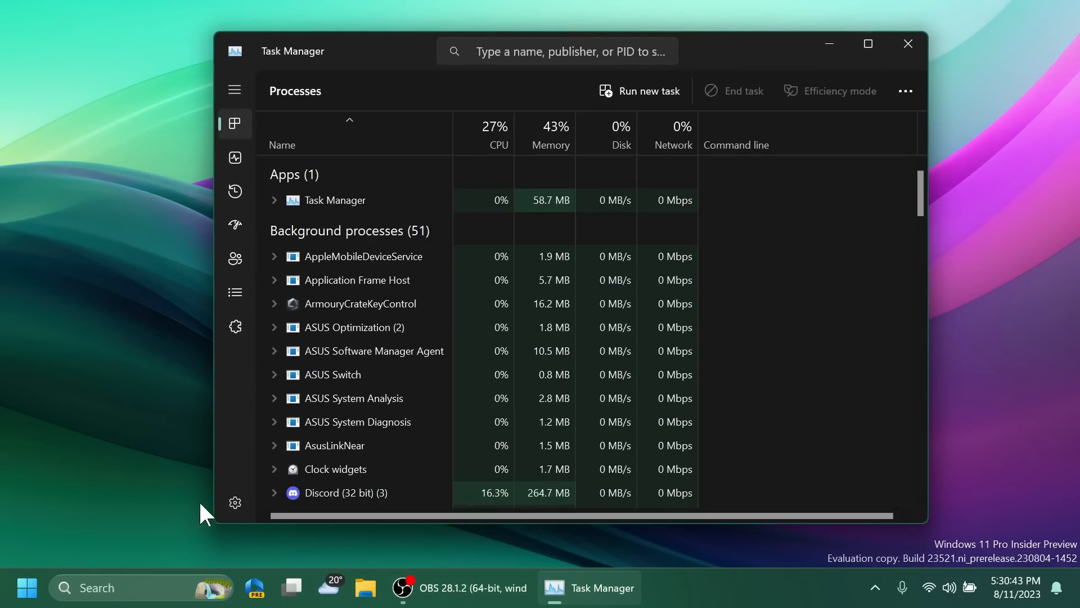
{"action": "left_click", "coordinate": [234, 502]}
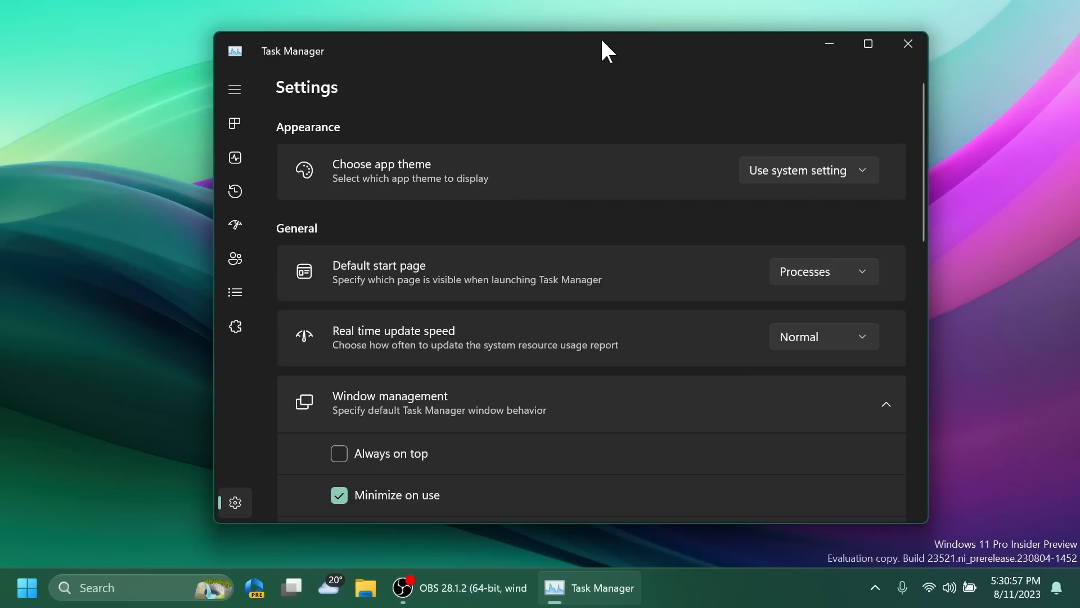
{"action": "mouse_move", "coordinate": [590, 186]}
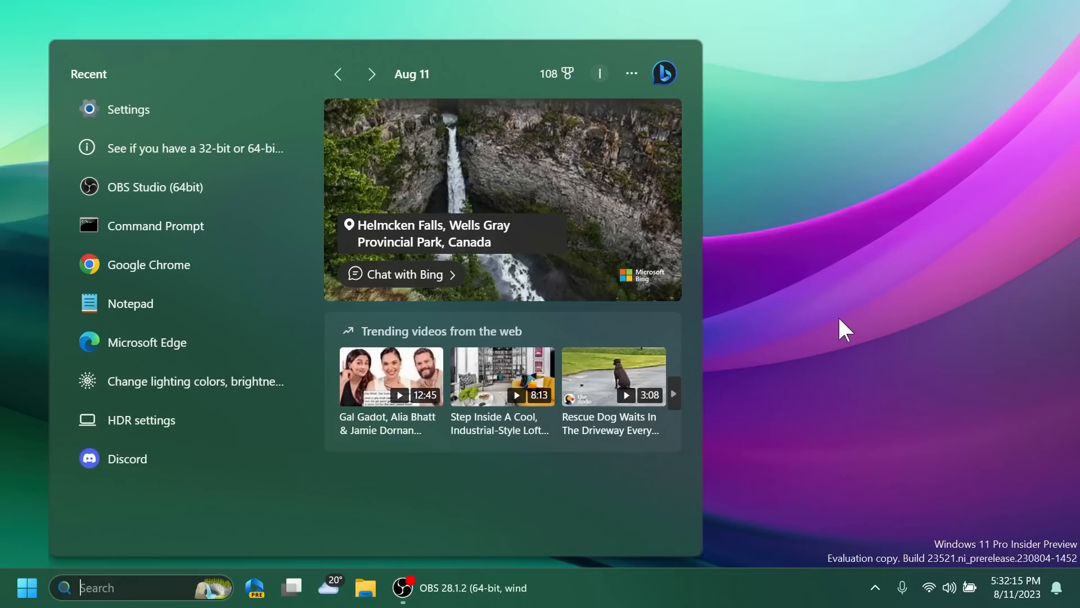
Step: Switch Development on under Personalization > Device usage, then close Settings
{"action": "left_click", "coordinate": [129, 109]}
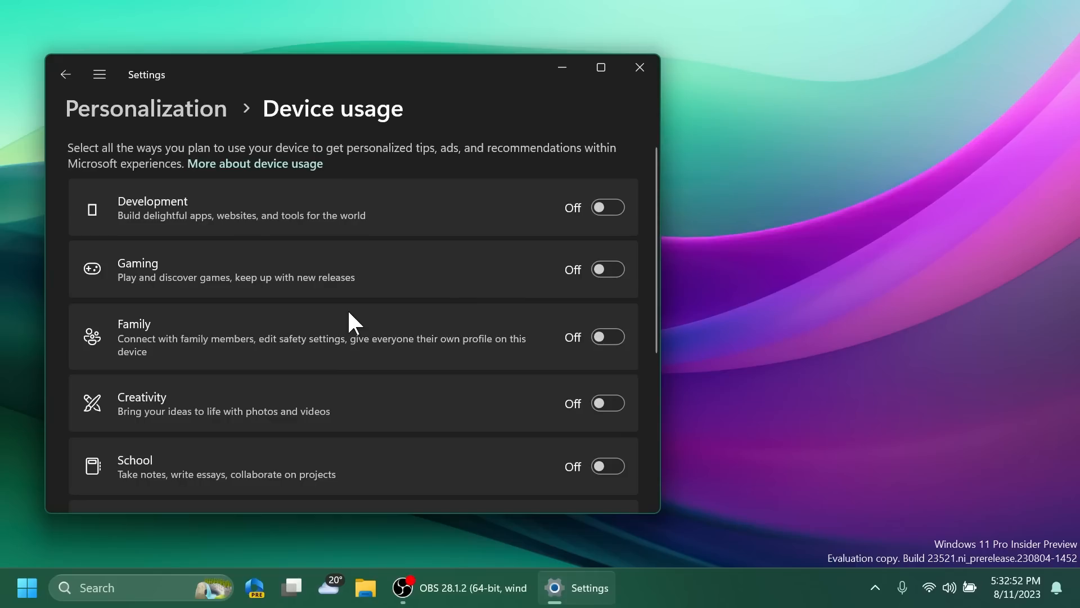
{"action": "mouse_move", "coordinate": [239, 227]}
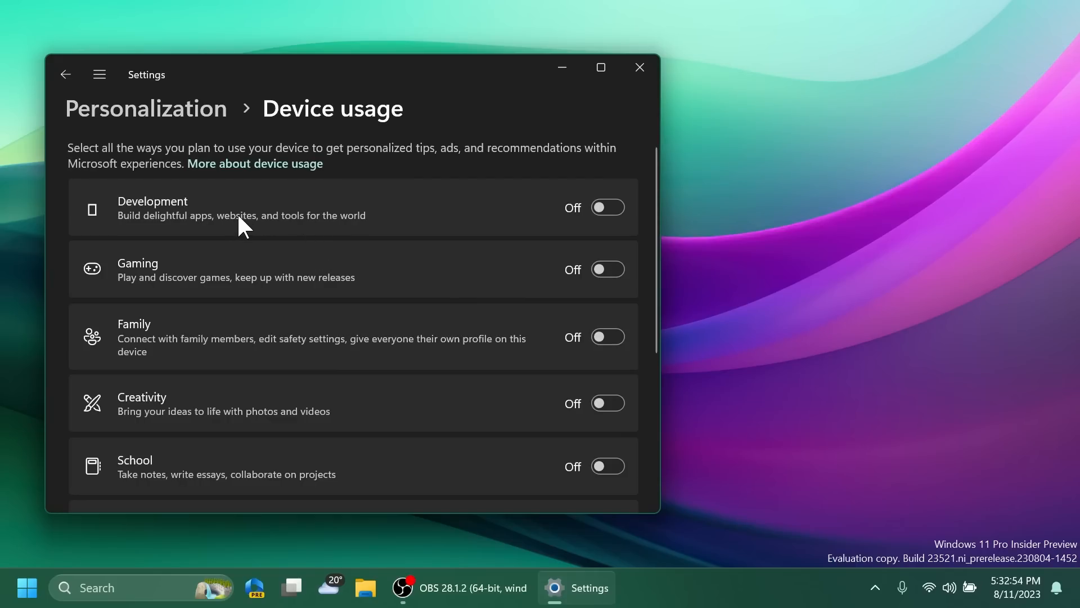
{"action": "mouse_move", "coordinate": [317, 234]}
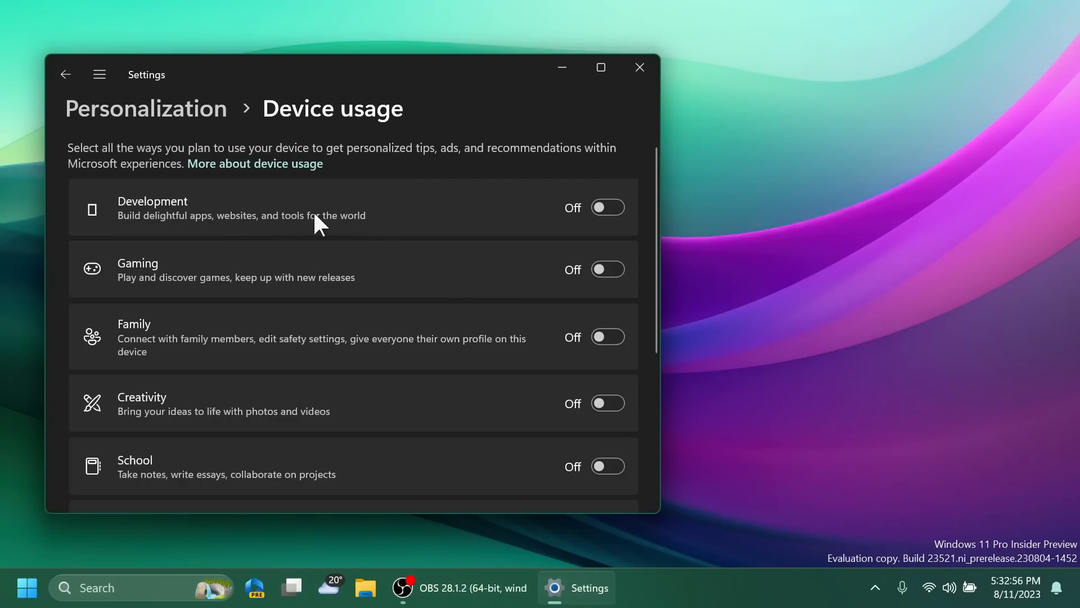
{"action": "left_click", "coordinate": [608, 207]}
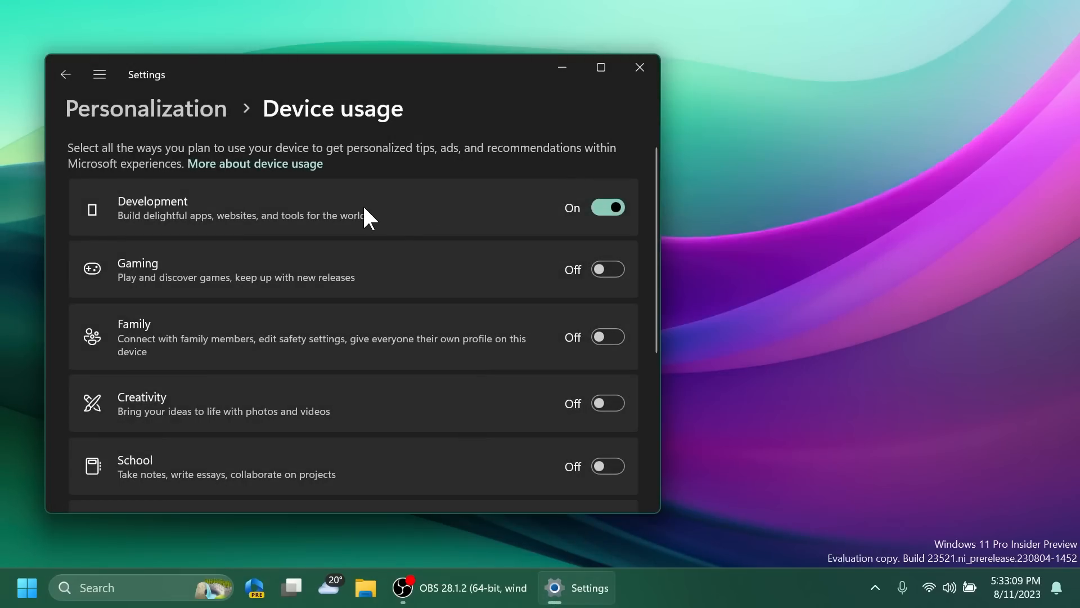
{"action": "left_click", "coordinate": [639, 68]}
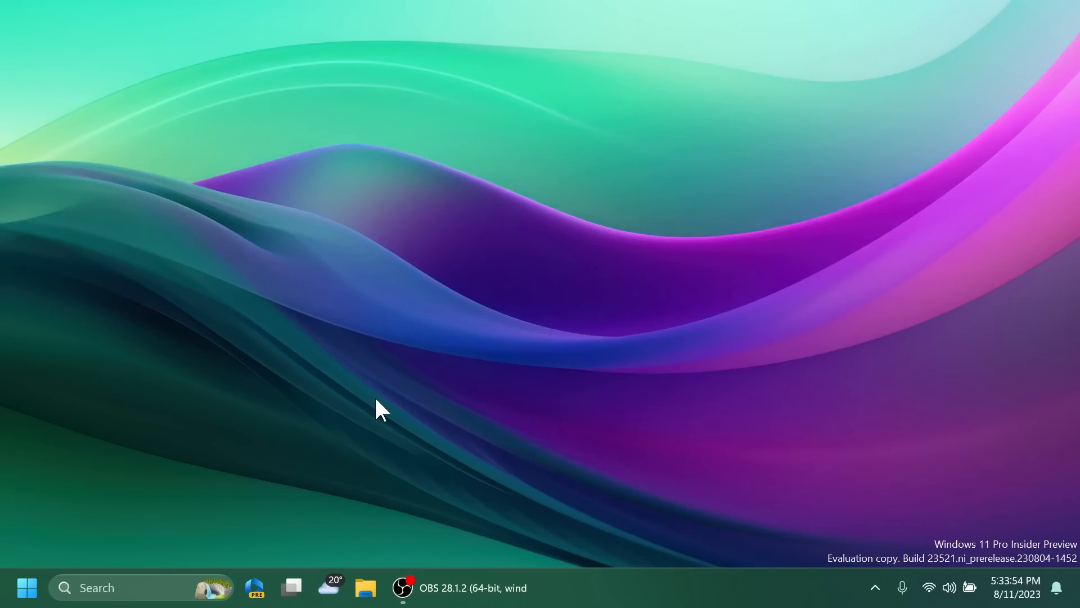
{"action": "left_click", "coordinate": [27, 587]}
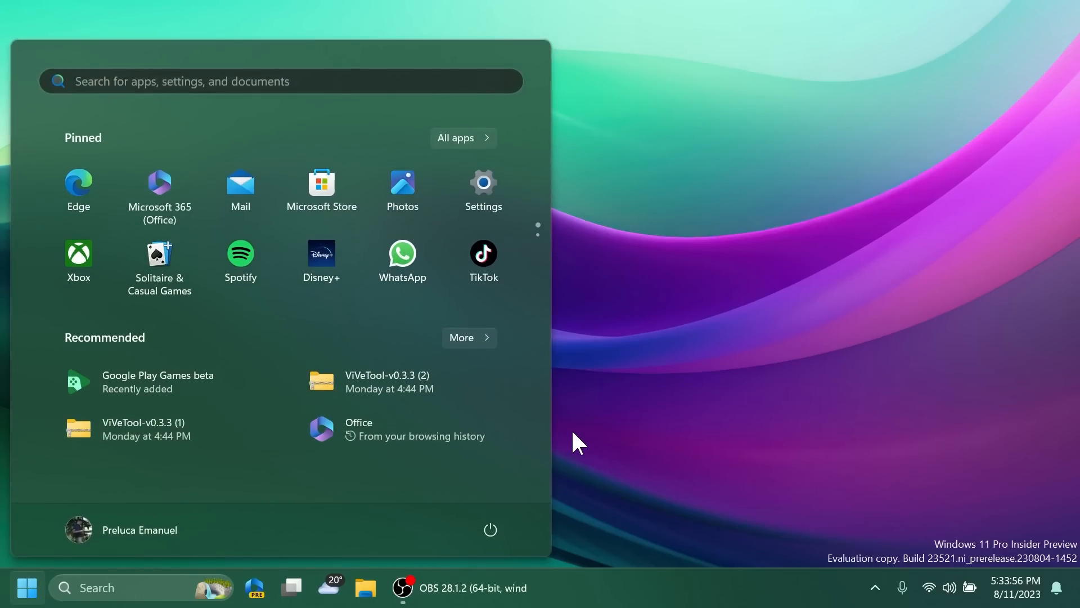
{"action": "mouse_move", "coordinate": [387, 392]}
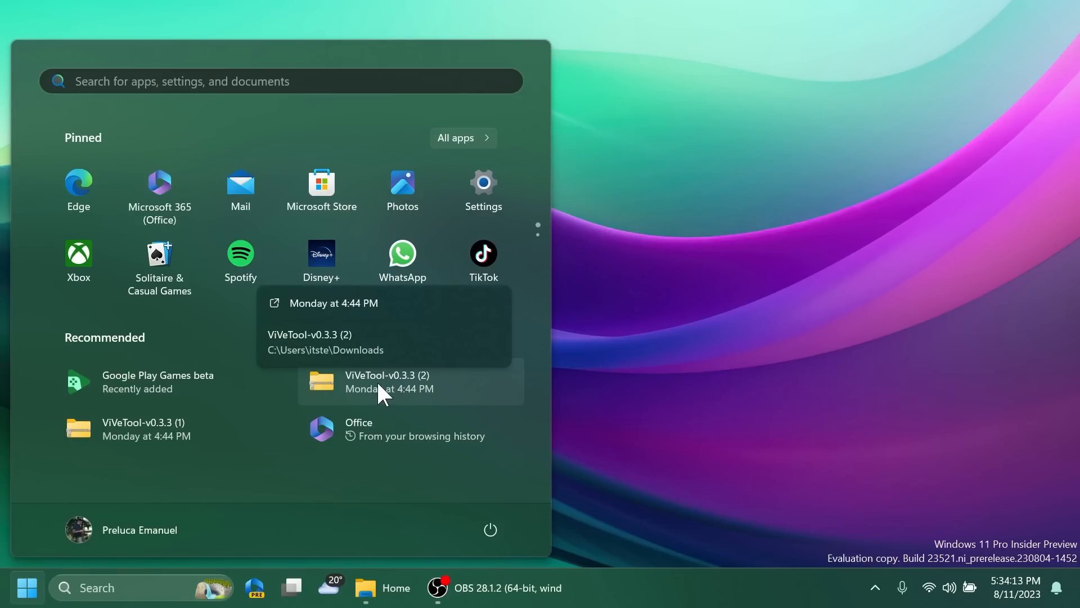
{"action": "mouse_move", "coordinate": [401, 400]}
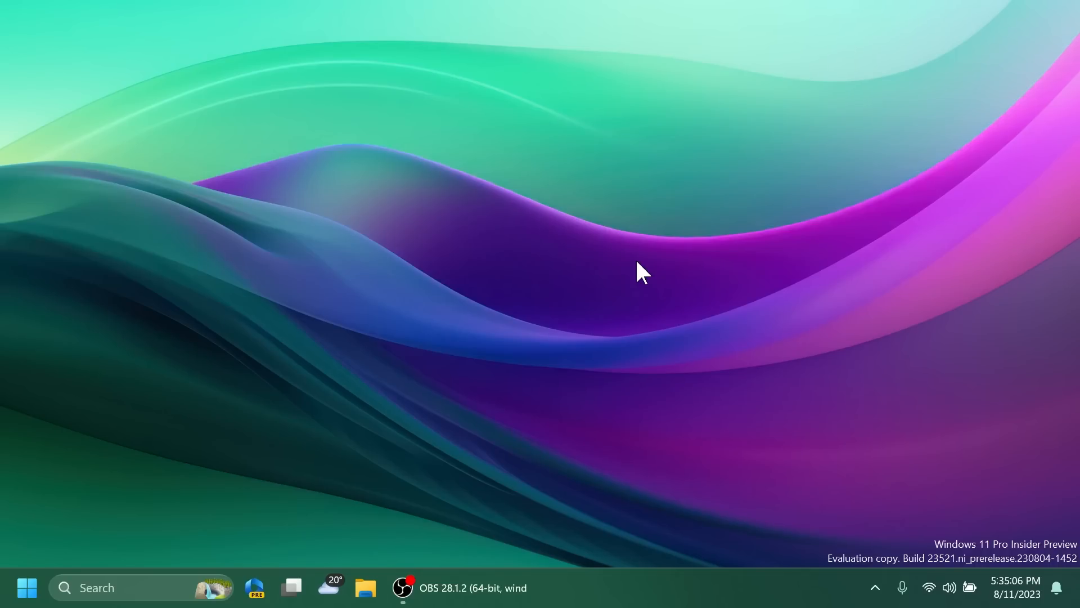
Step: Open the Widgets board from the weather icon and pin it so it stays open
{"action": "left_click", "coordinate": [331, 587]}
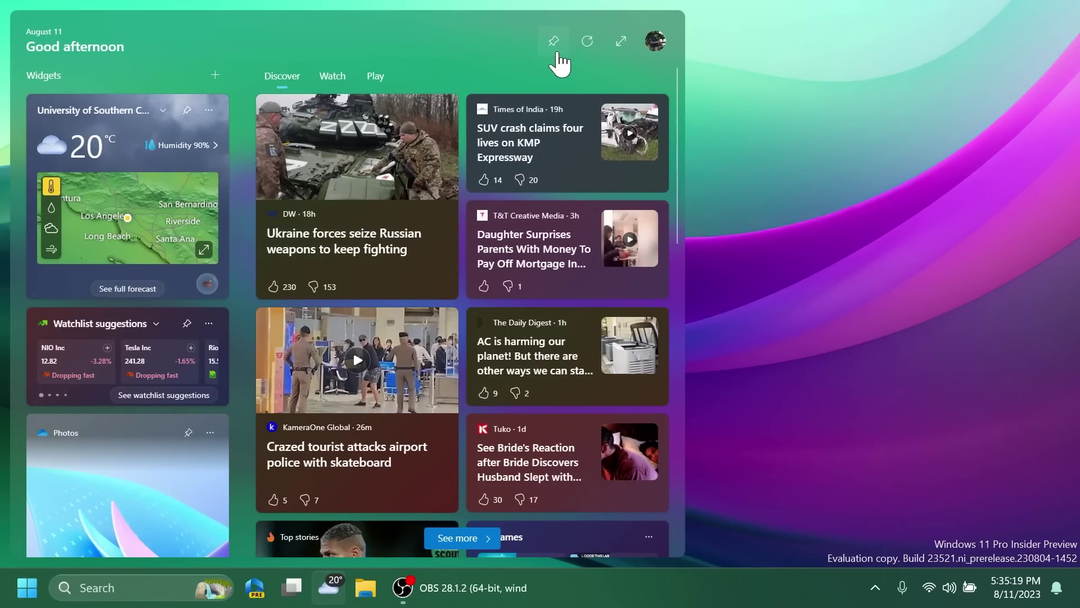
{"action": "left_click", "coordinate": [554, 40]}
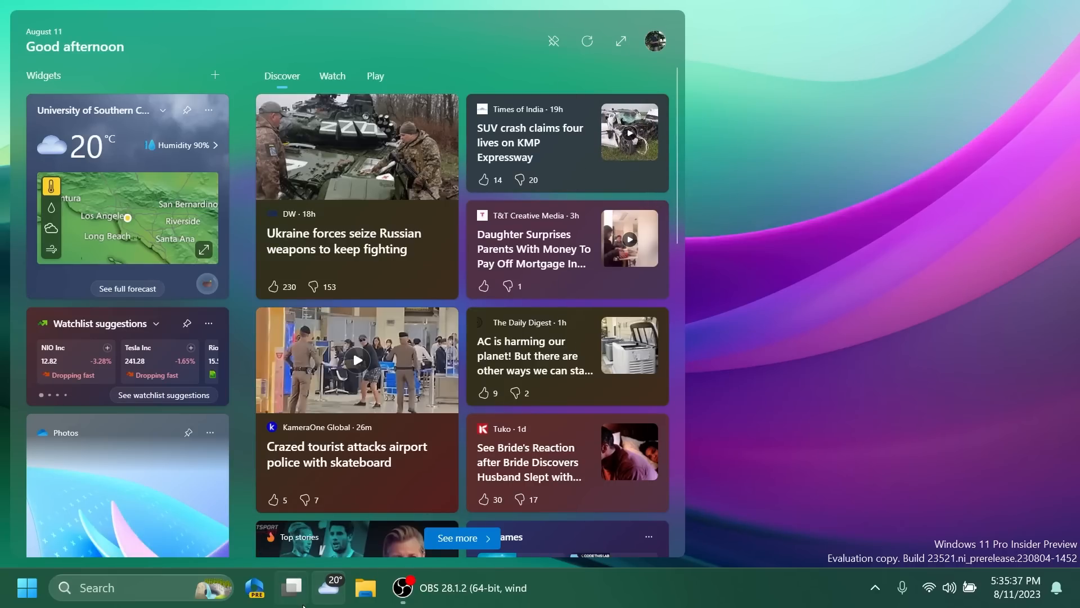
{"action": "mouse_move", "coordinate": [427, 53]}
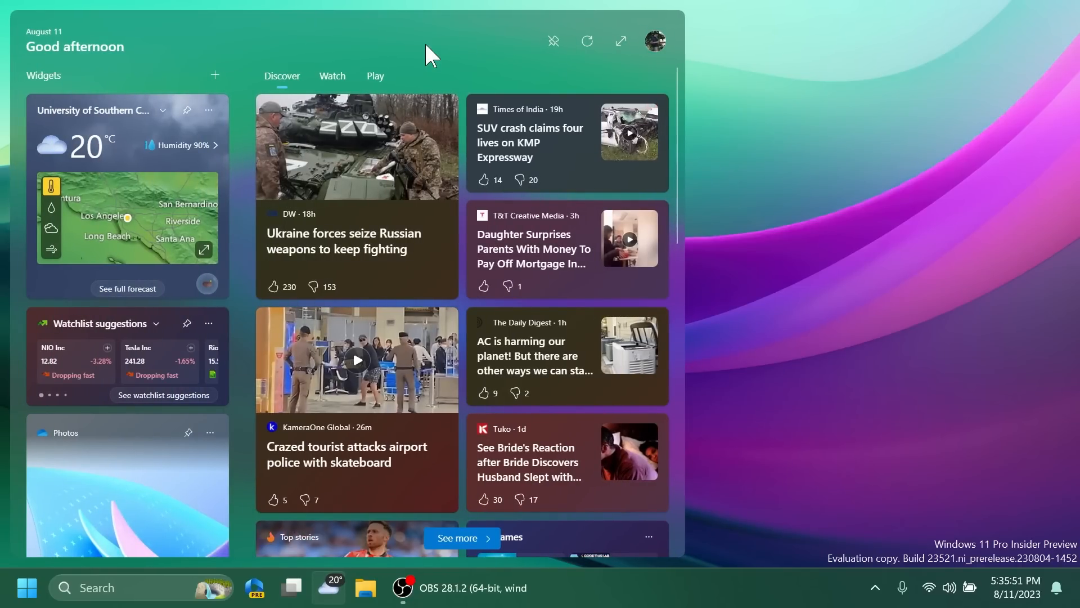
{"action": "mouse_move", "coordinate": [475, 310]}
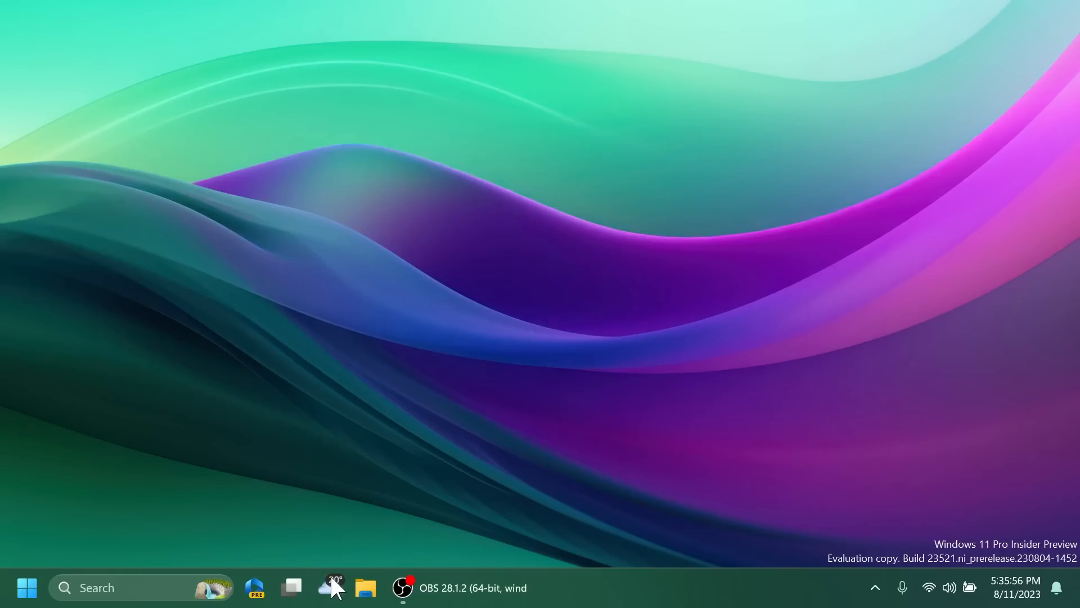
{"action": "mouse_move", "coordinate": [434, 336]}
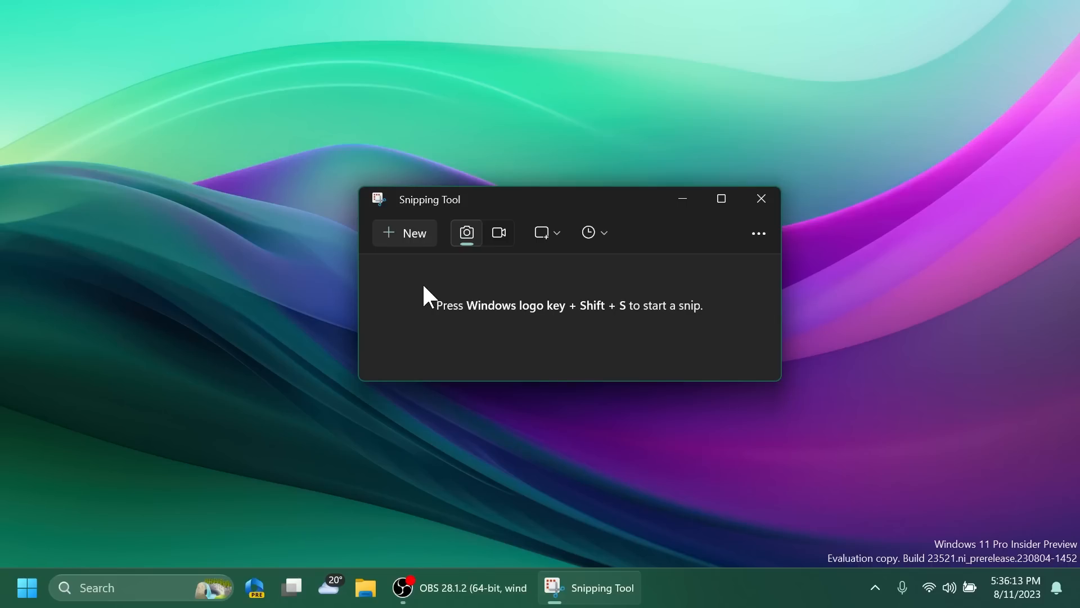
{"action": "mouse_move", "coordinate": [412, 300]}
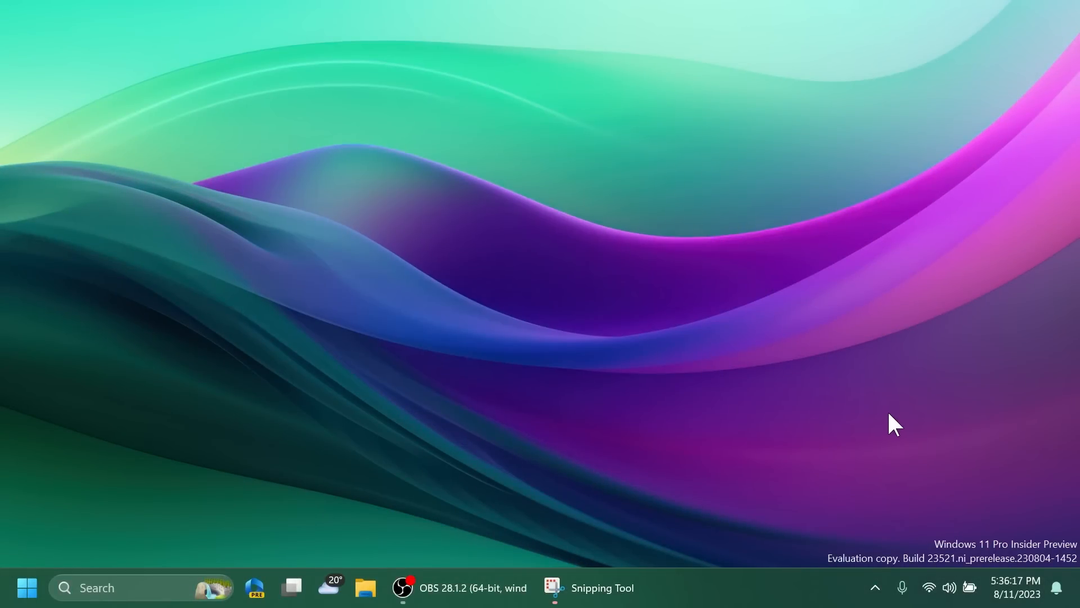
Step: Capture a region snip of the desktop wallpaper into the Snipping Tool editor
{"action": "left_click", "coordinate": [551, 603]}
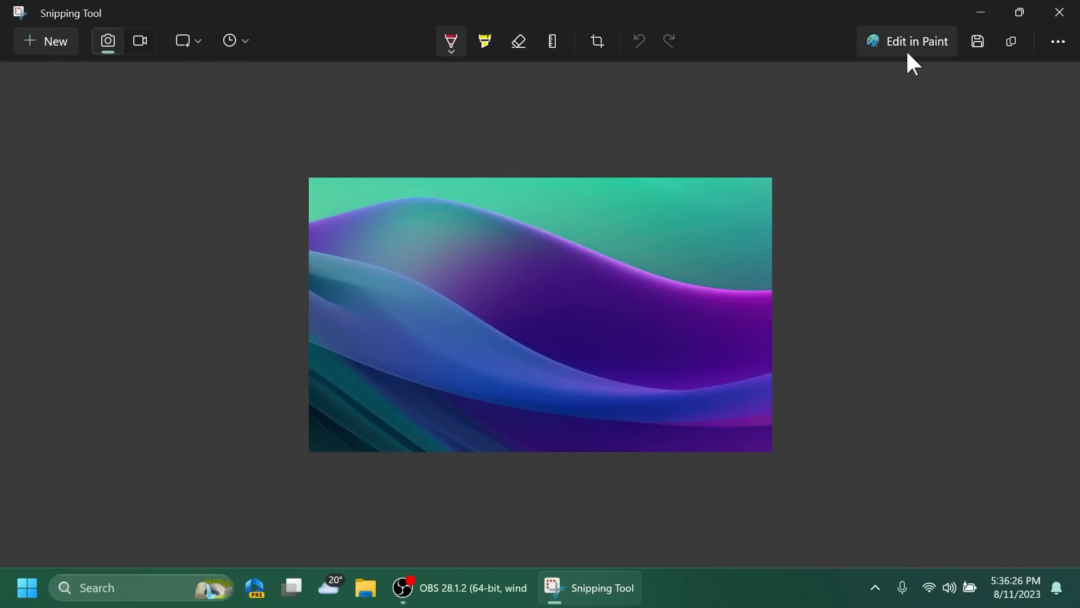
{"action": "mouse_move", "coordinate": [674, 261]}
{"action": "type", "text": "sni"}
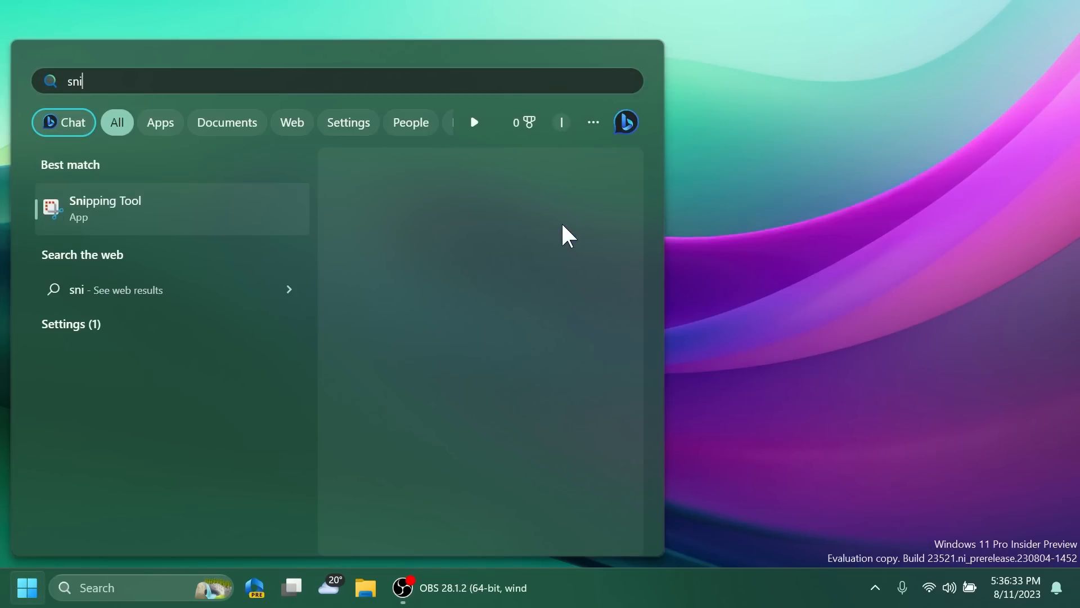
Step: Record a one-second screen clip of the wallpaper in Snipping Tool, then close it
{"action": "left_click", "coordinate": [105, 210]}
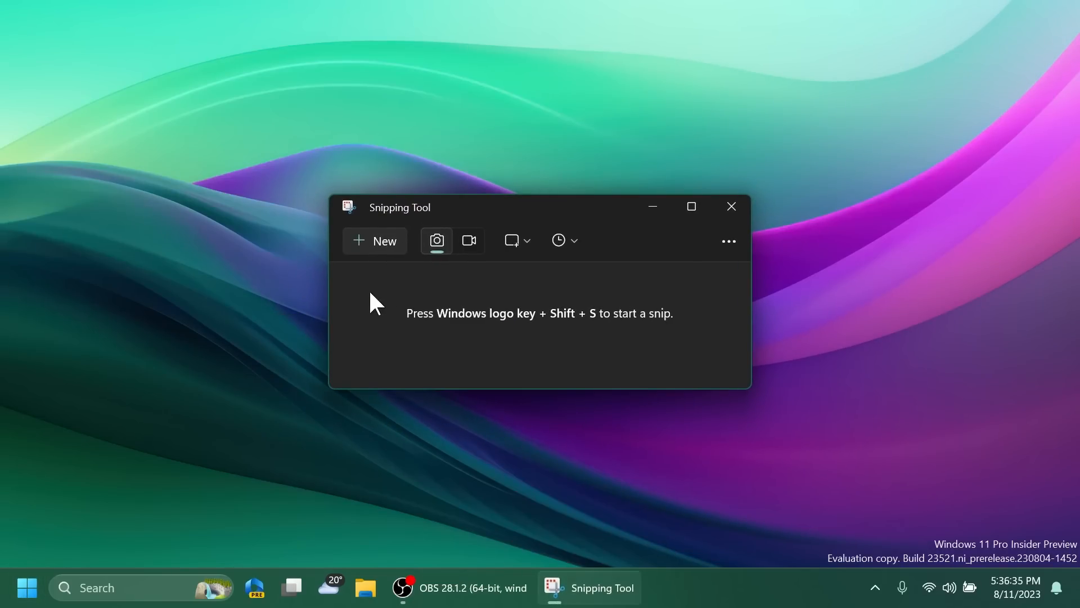
{"action": "left_click", "coordinate": [732, 206]}
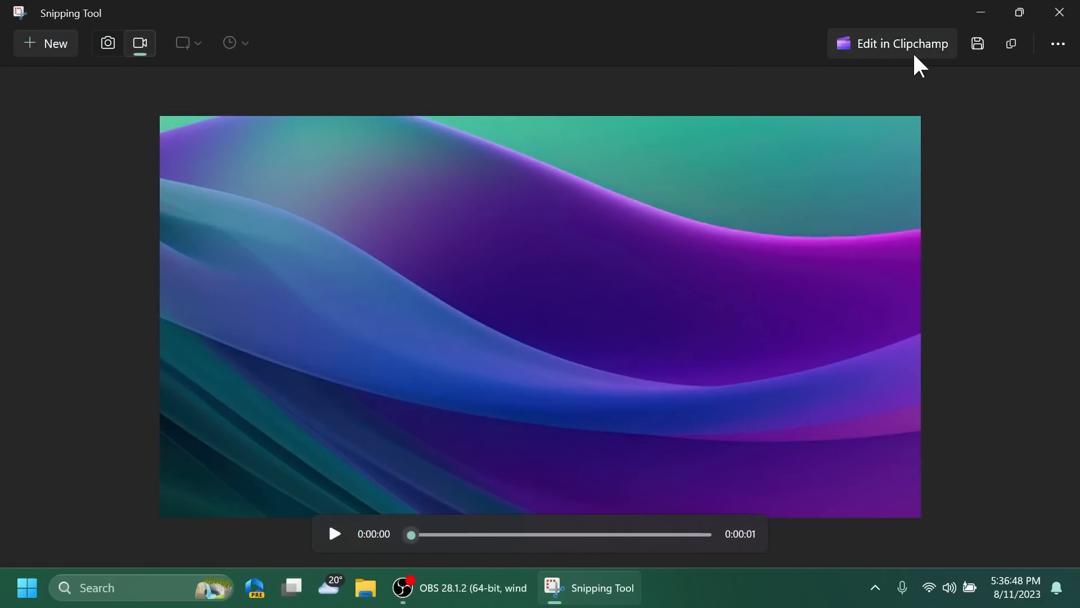
{"action": "left_click", "coordinate": [1058, 11]}
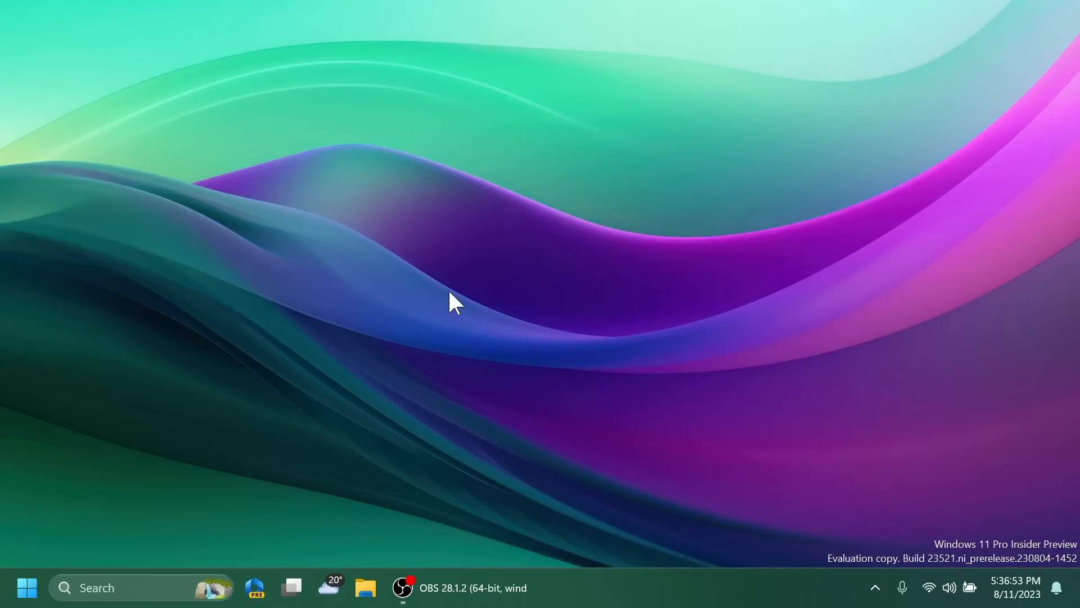
{"action": "mouse_move", "coordinate": [387, 549]}
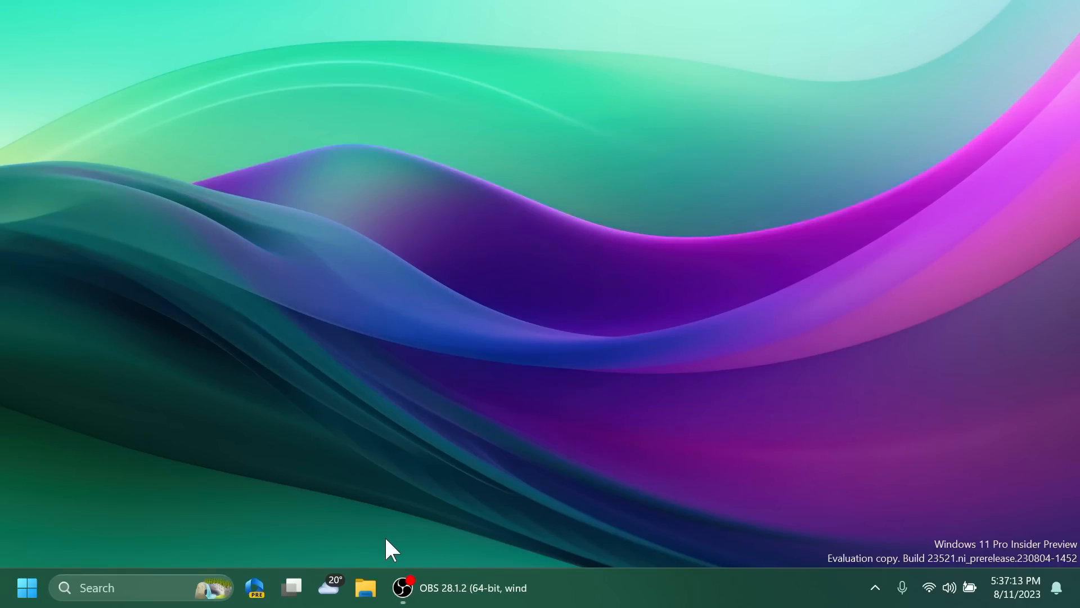
{"action": "mouse_move", "coordinate": [369, 586]}
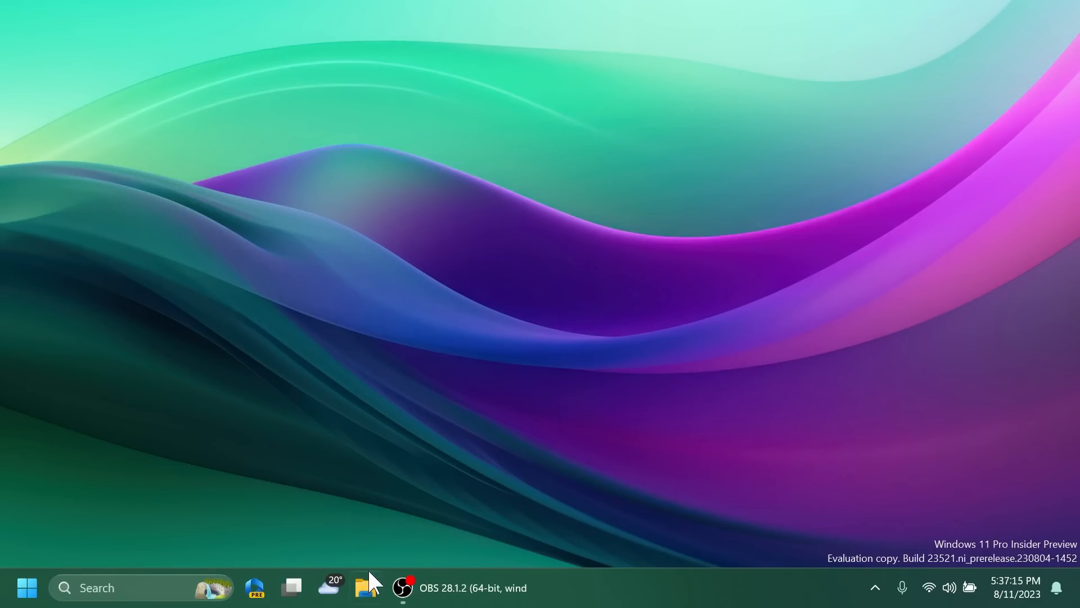
{"action": "left_click", "coordinate": [365, 588]}
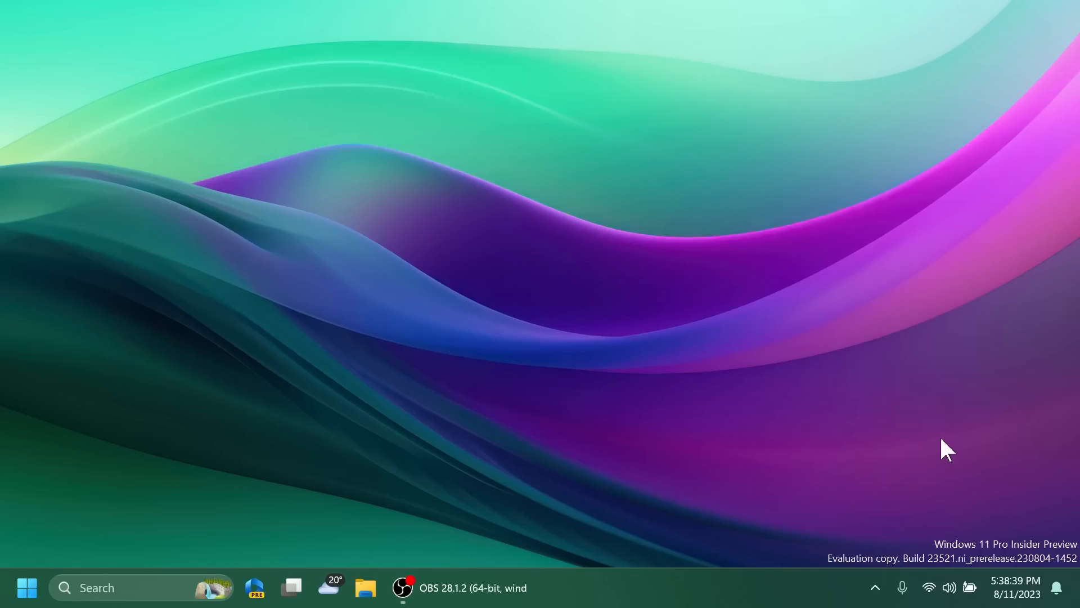
{"action": "mouse_move", "coordinate": [930, 446]}
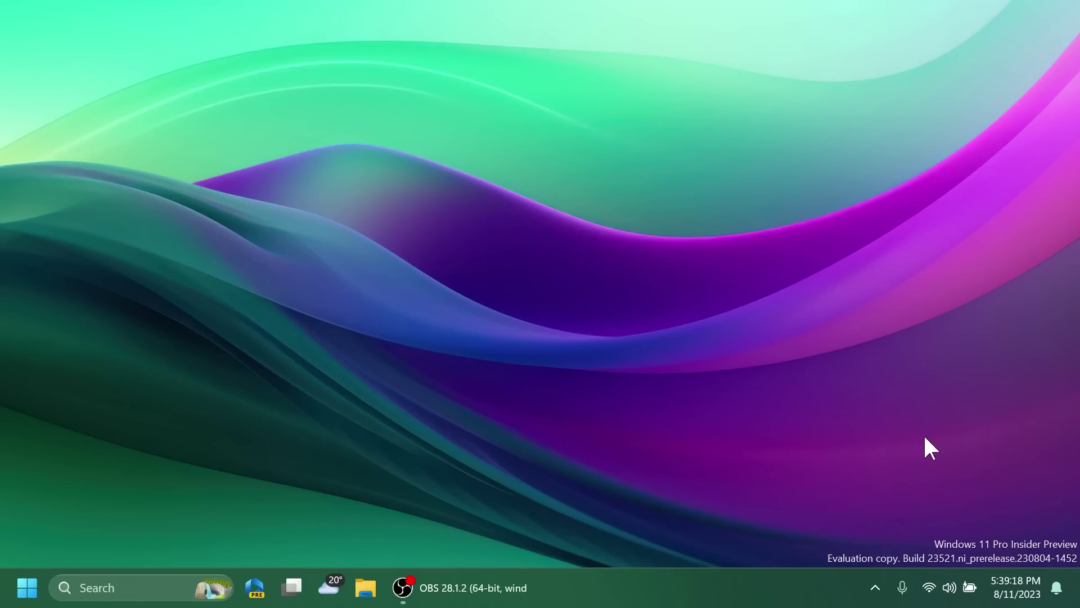
{"action": "mouse_move", "coordinate": [800, 422]}
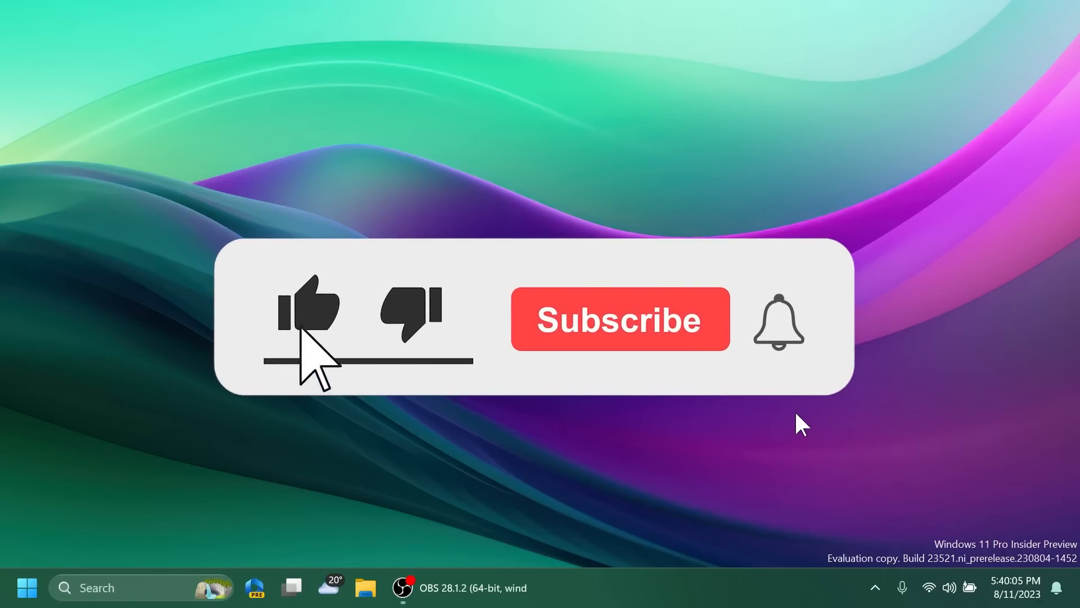
{"action": "left_click", "coordinate": [622, 320]}
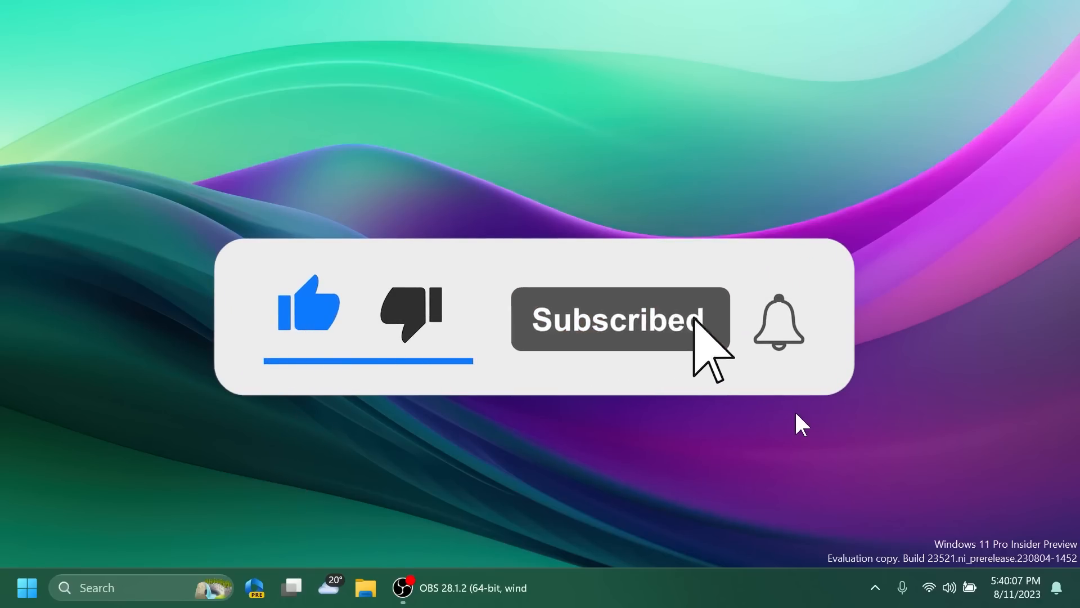